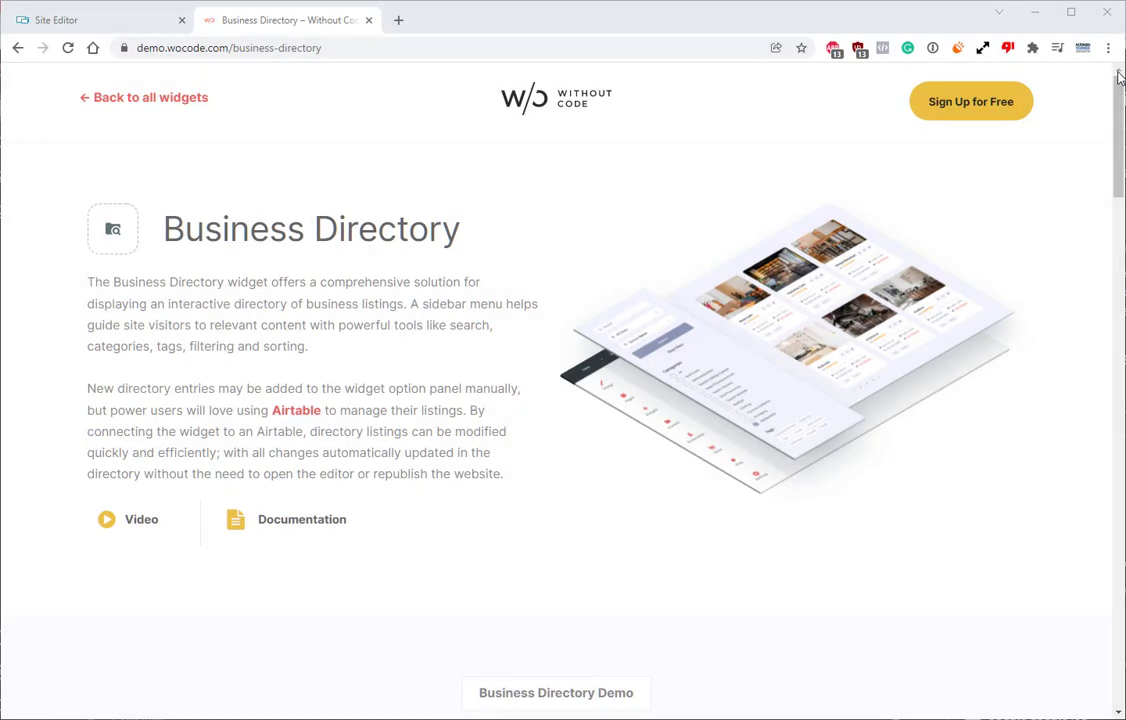
- Filter the demo directory to Veterinary Services, reset to All, then open Accusafe's listing details
scroll(down, 3)
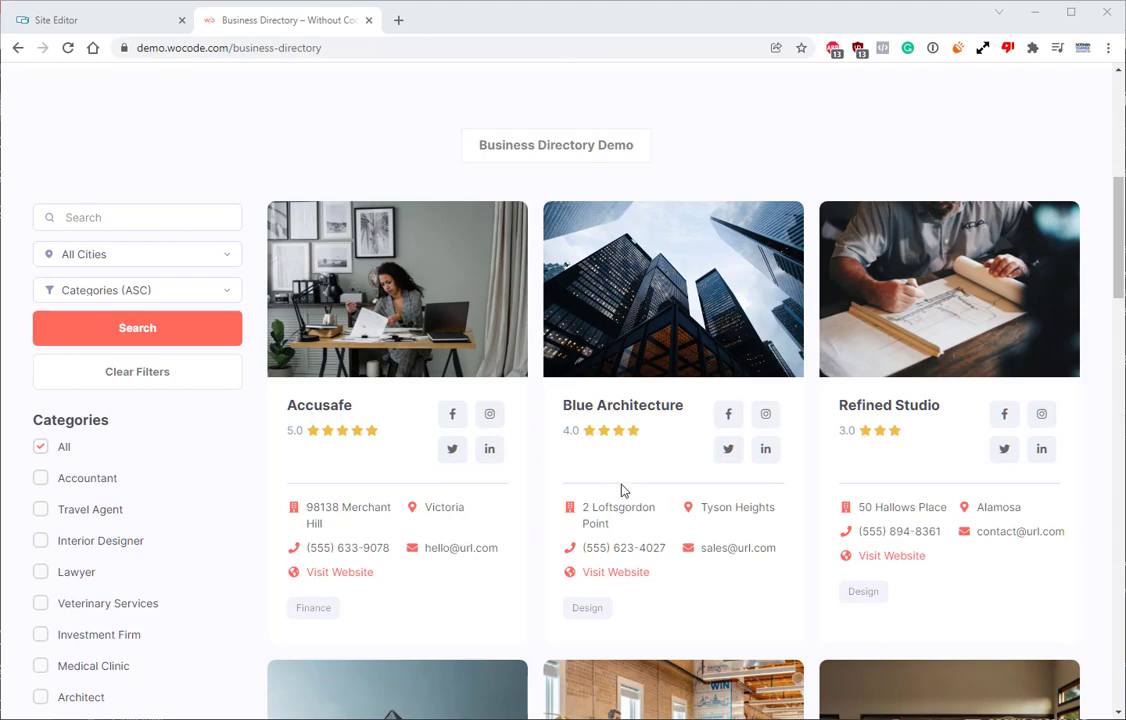
mouse_move(388, 464)
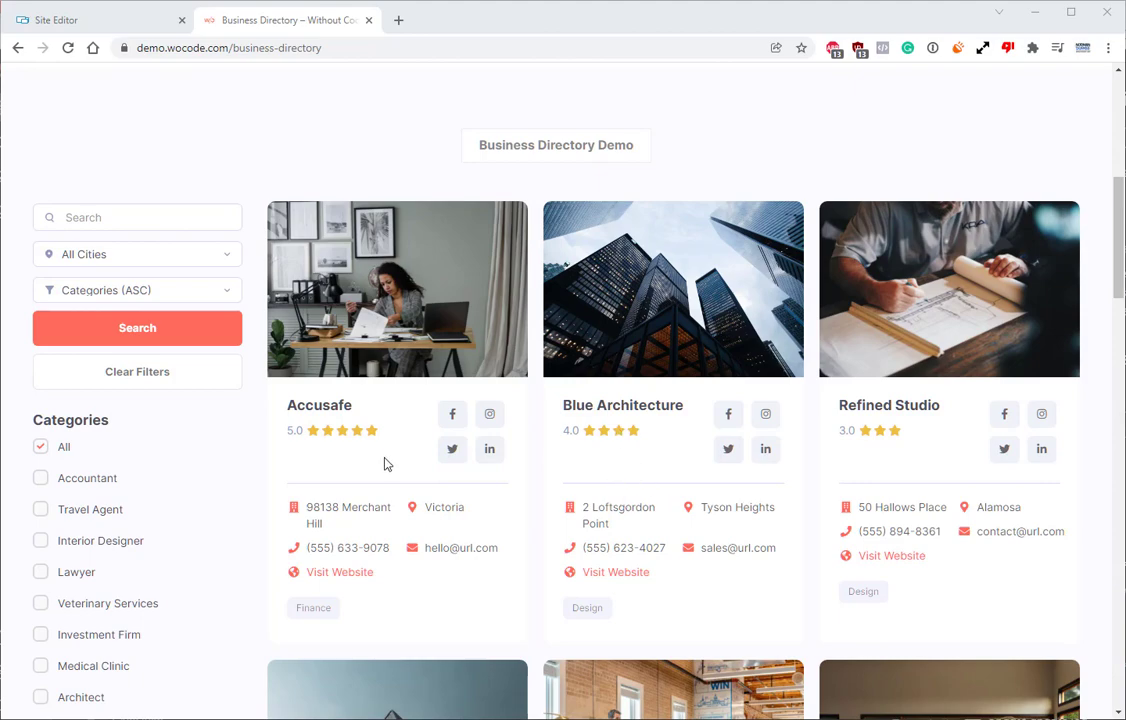
scroll(down, 3)
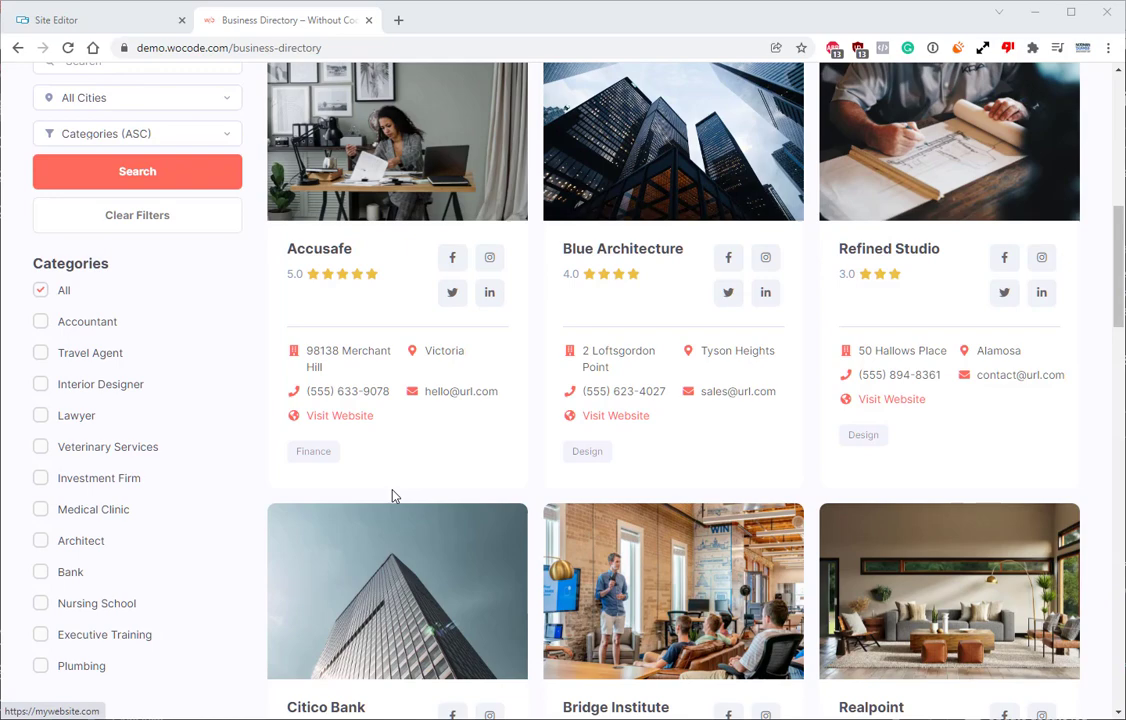
click(40, 446)
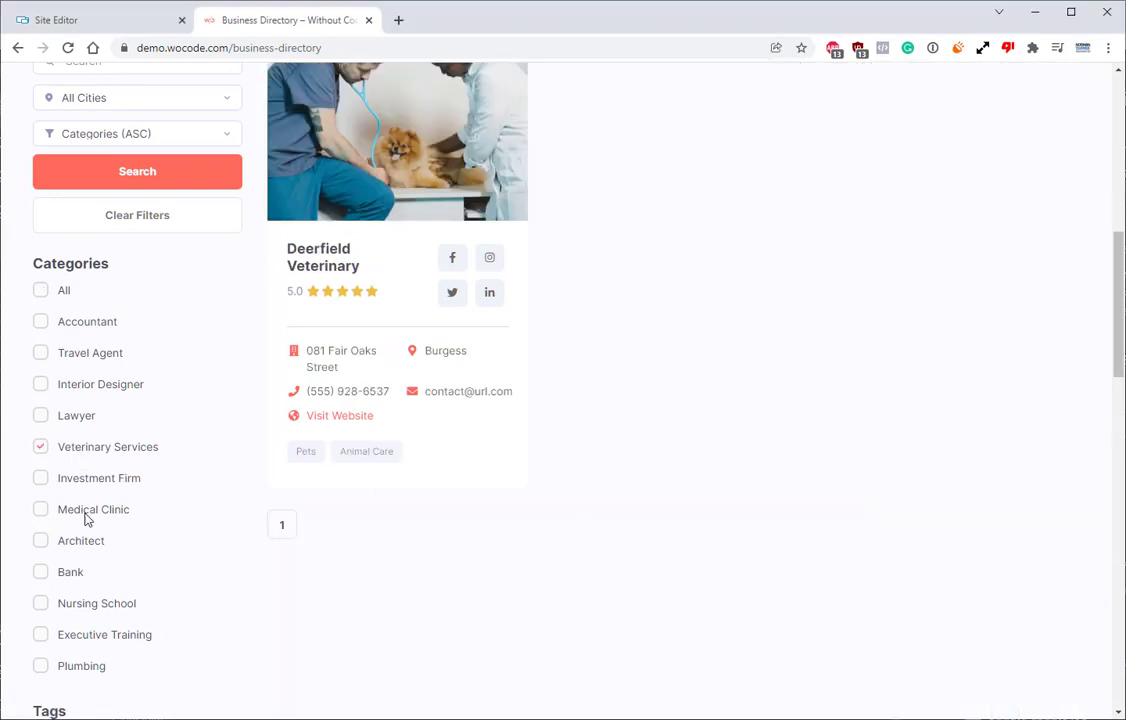
click(41, 290)
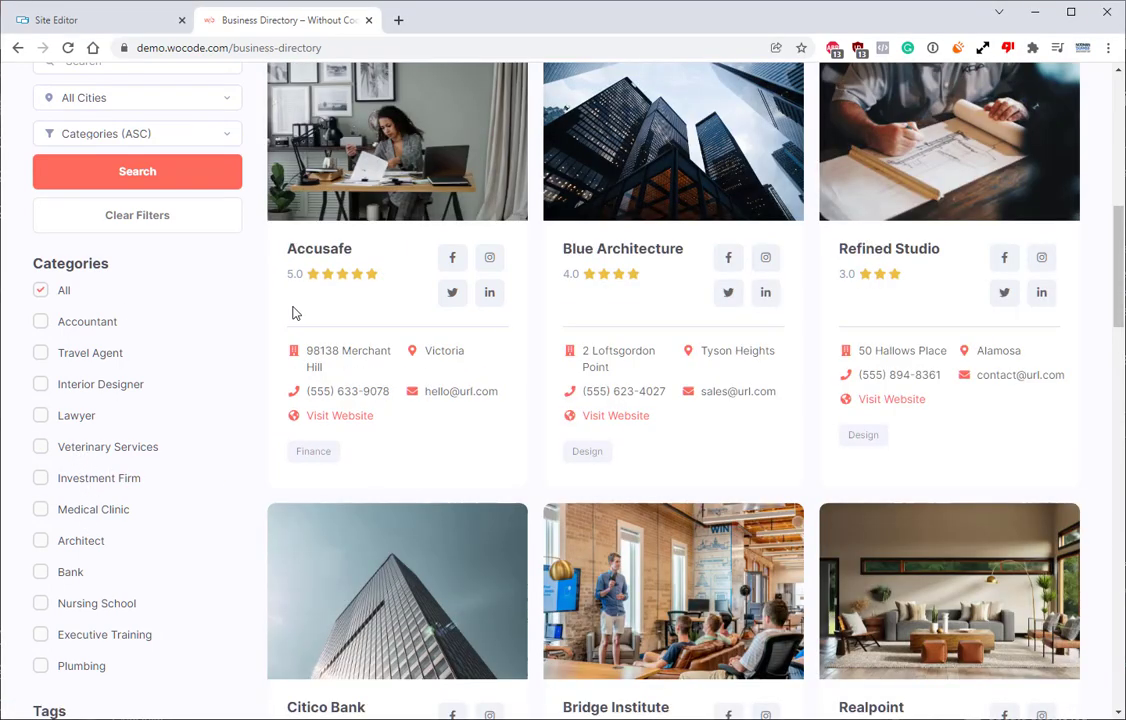
scroll(up, 3)
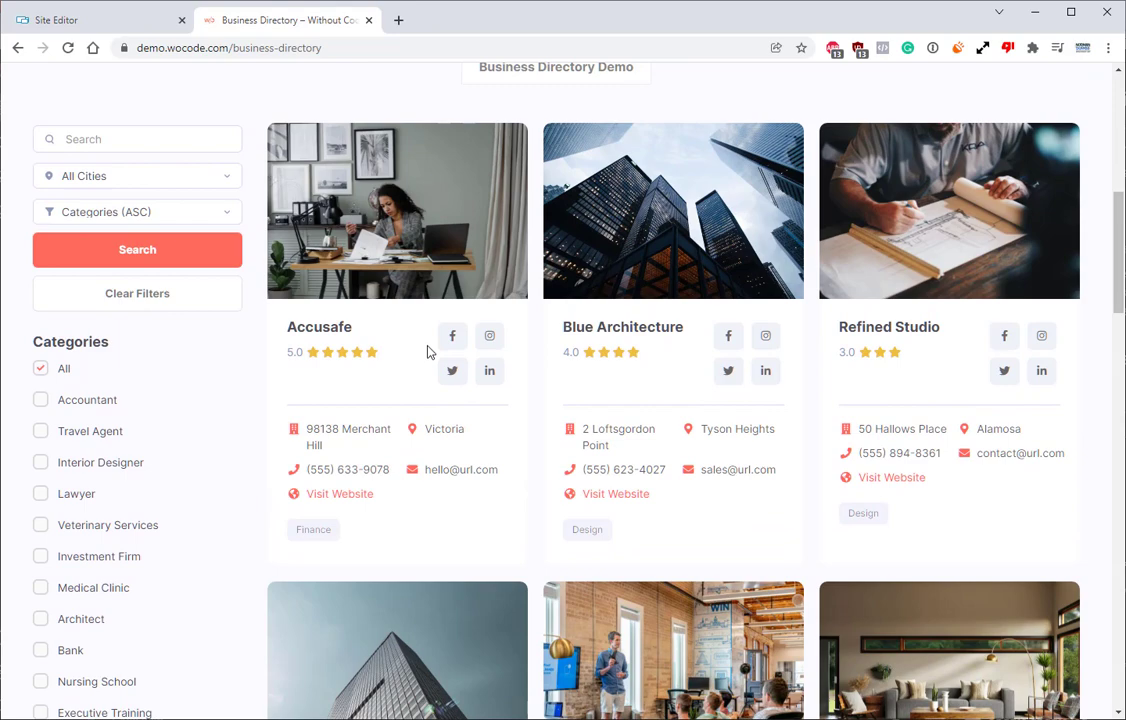
click(396, 209)
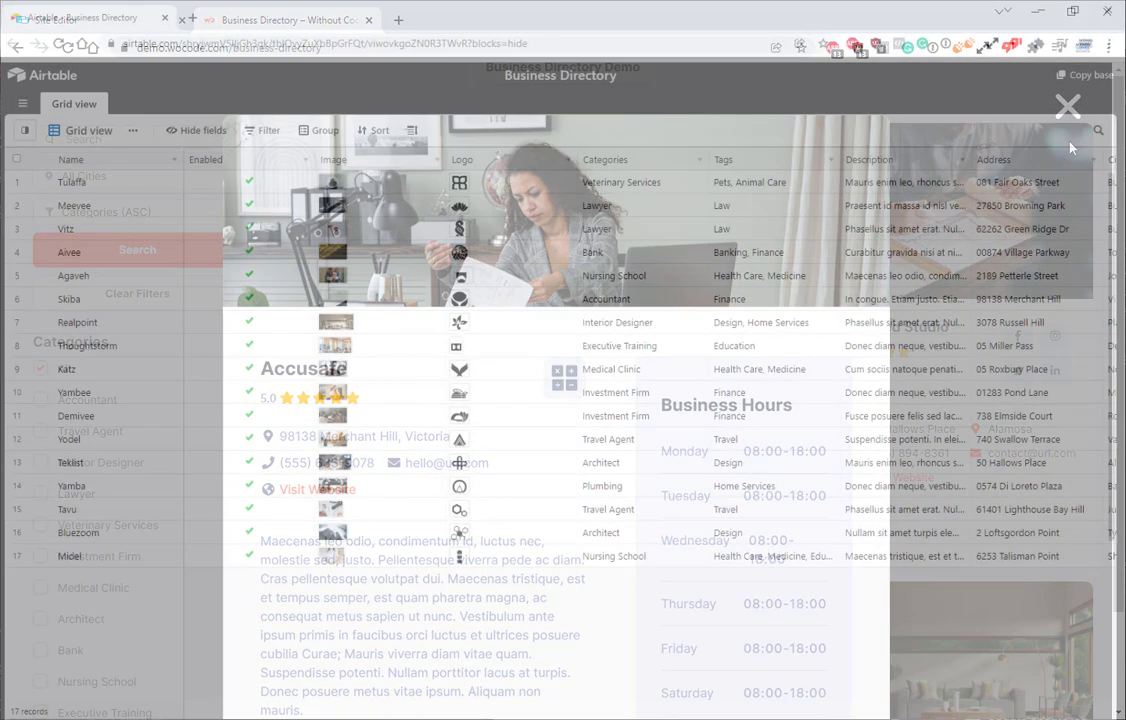
- Close Accusafe's details and review the 17-record Airtable Business Directory grid
click(1068, 106)
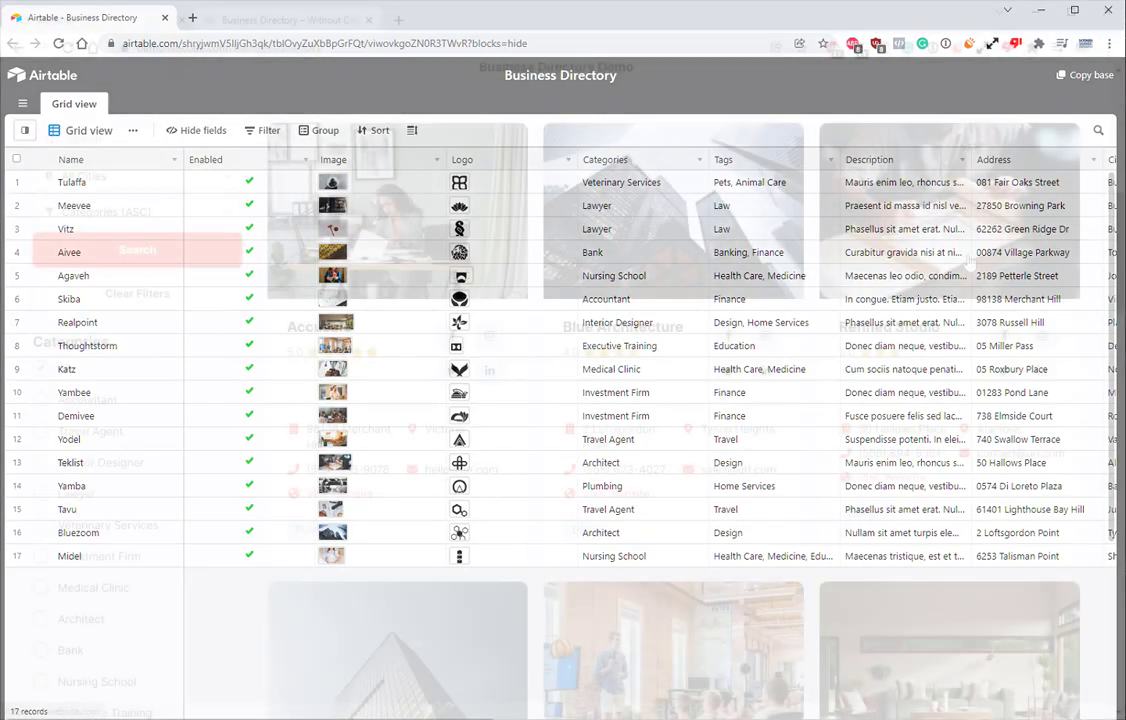
click(288, 19)
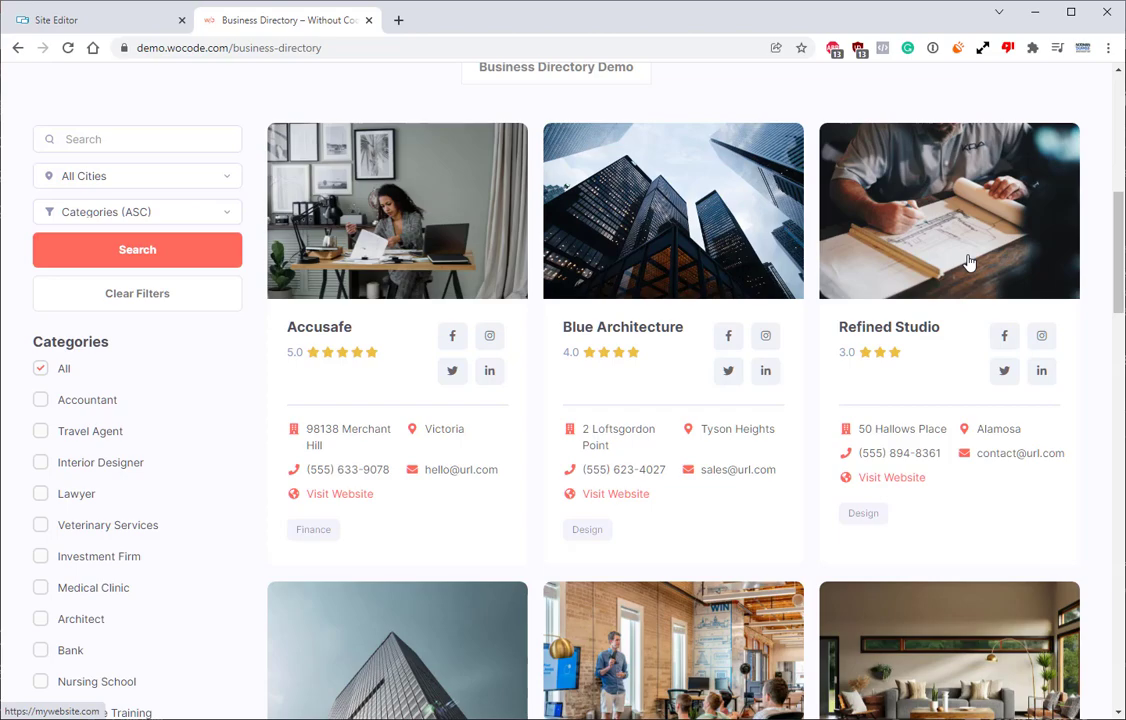
- Scroll the published Animal Shelters page, then bring up the Veterinary Clinic home page in the editor
click(287, 19)
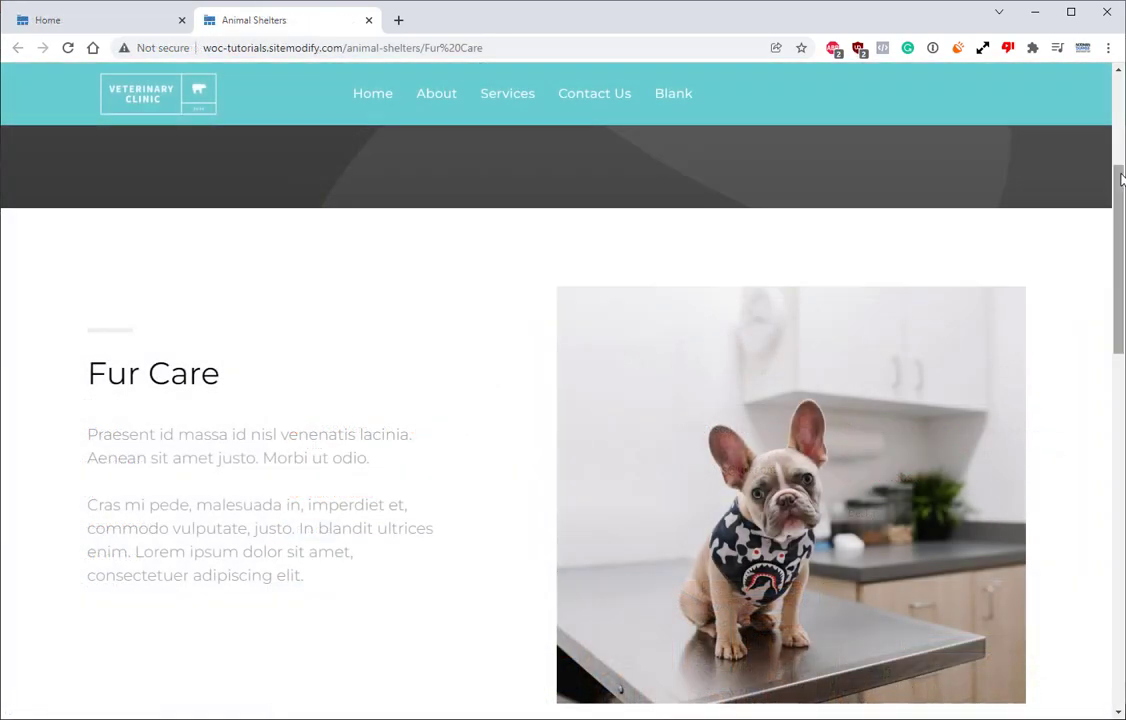
scroll(down, 3)
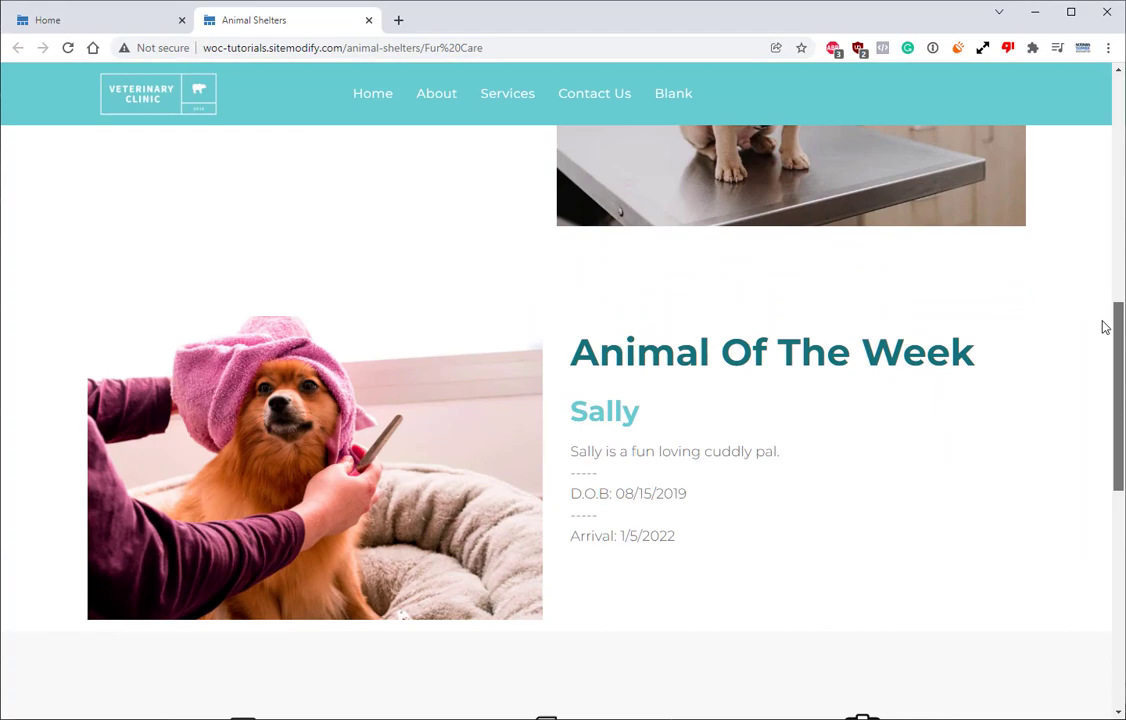
scroll(up, 3)
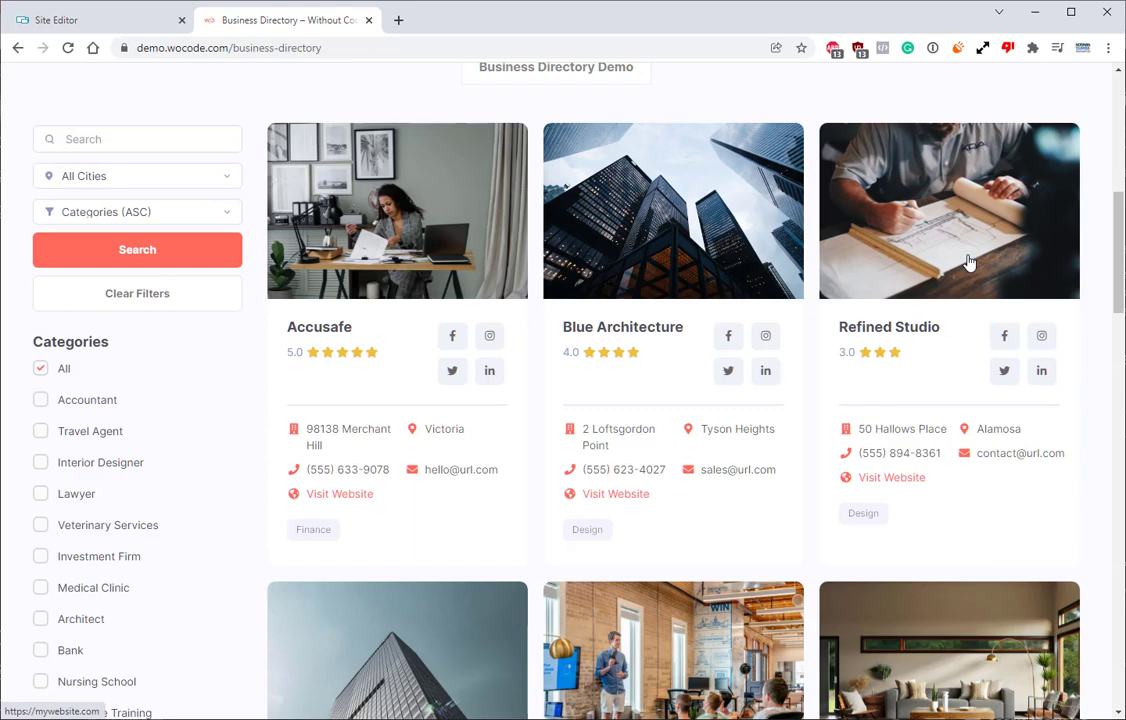
mouse_move(485, 196)
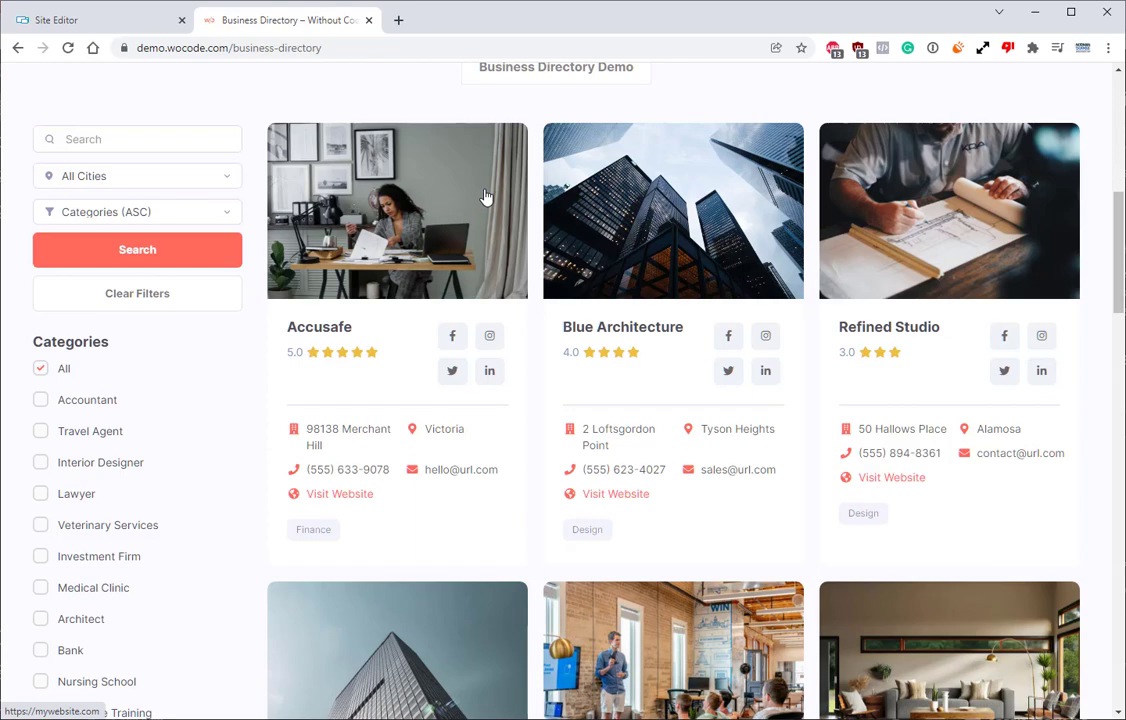
click(90, 19)
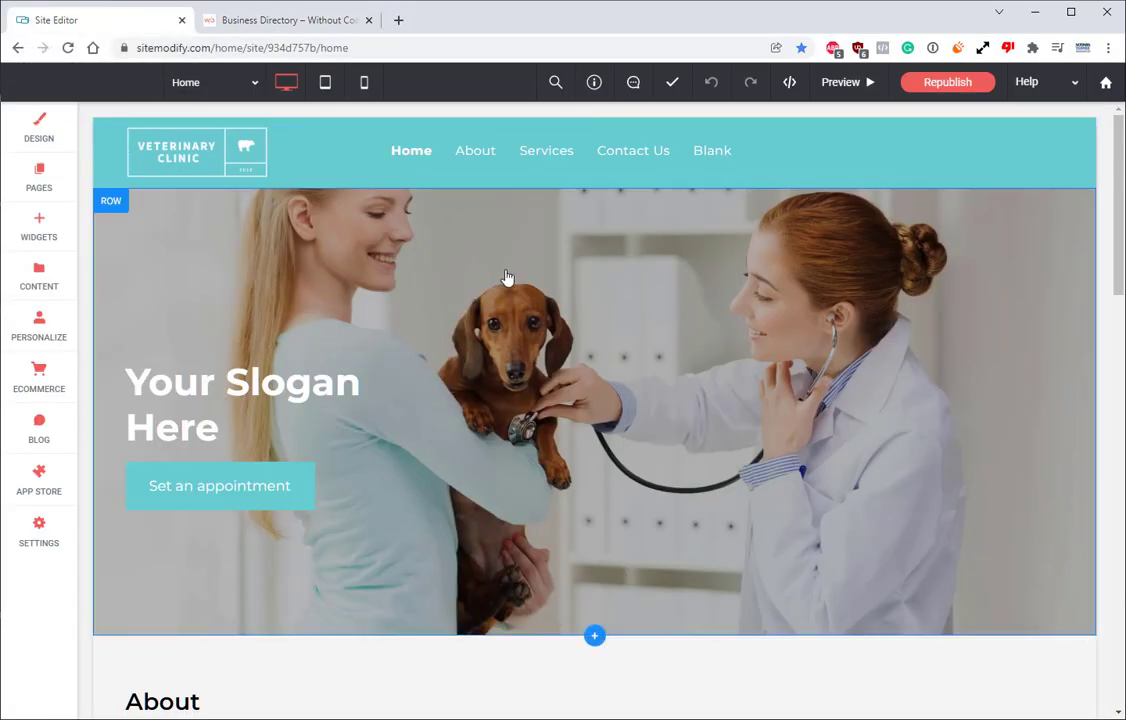
- Scroll below Clinic Info and add a Business Directory widget from WIDGETS
scroll(down, 3)
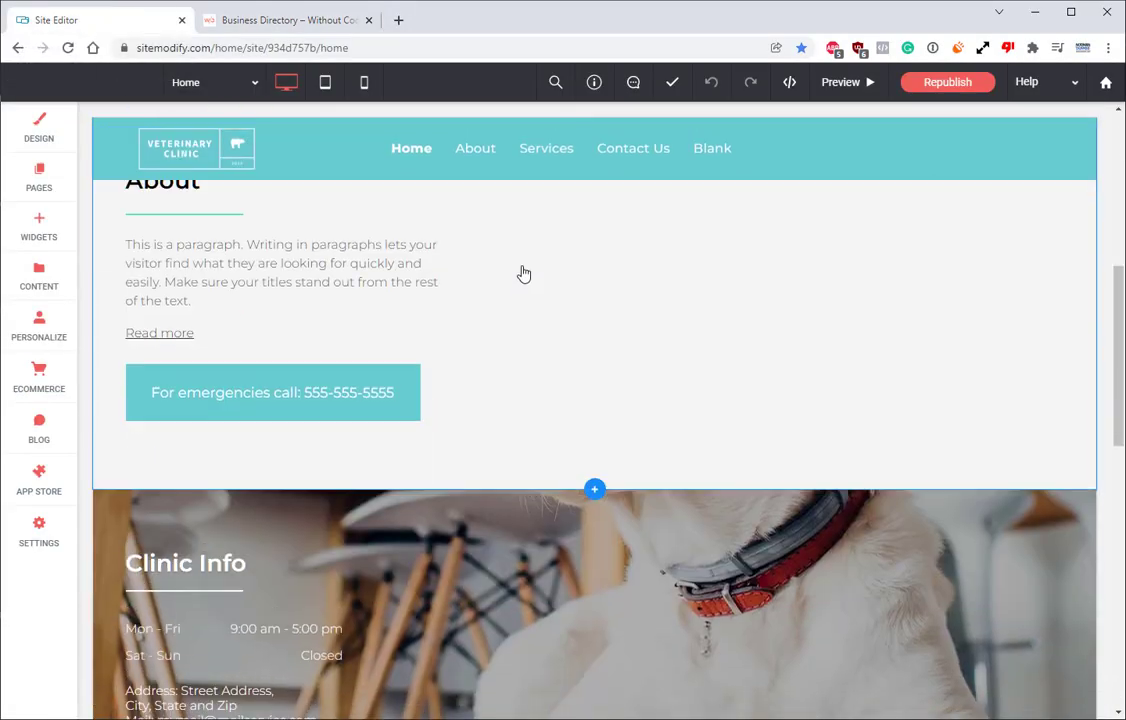
scroll(down, 3)
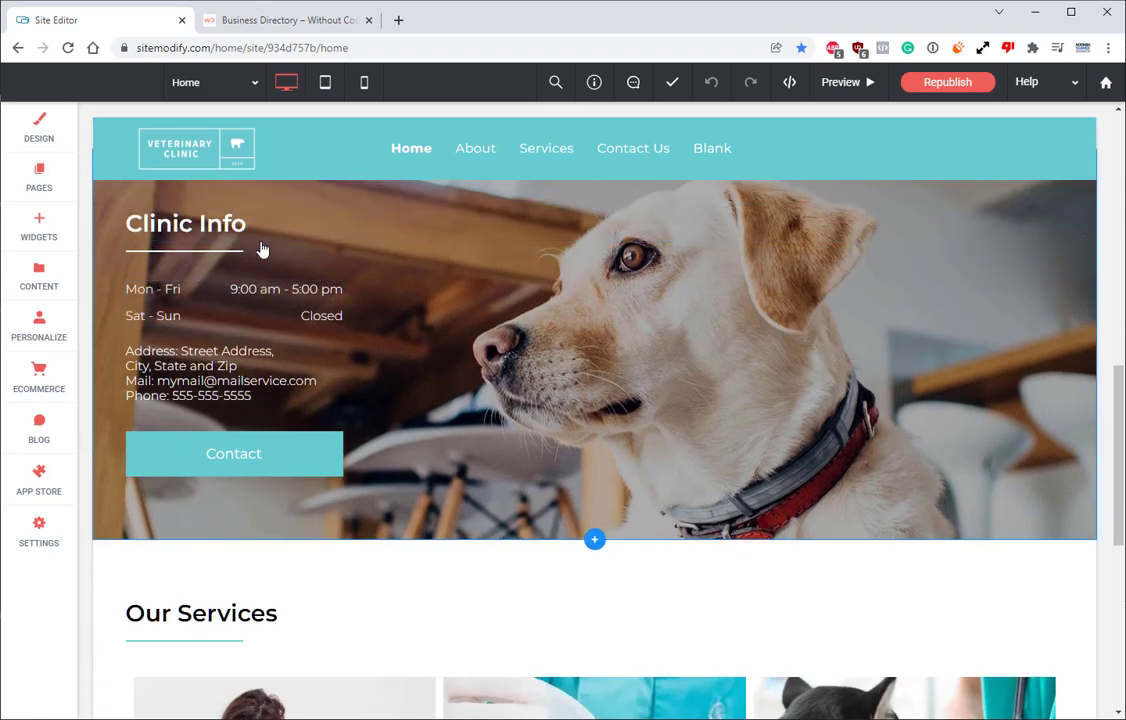
scroll(down, 3)
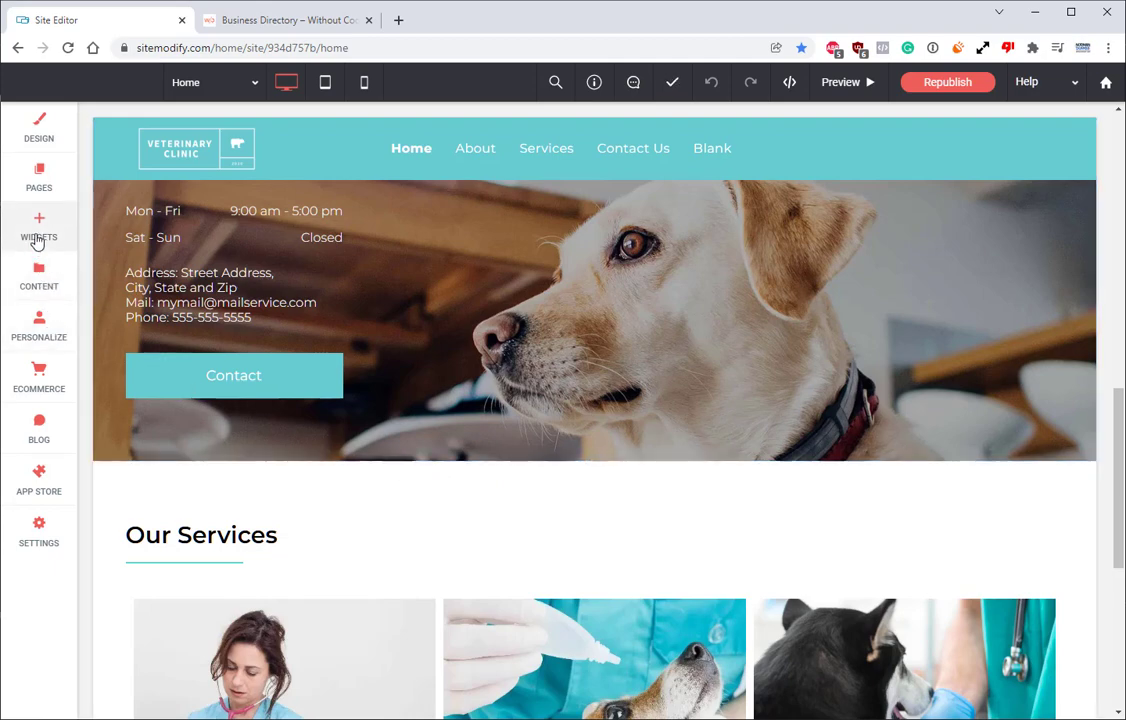
click(38, 225)
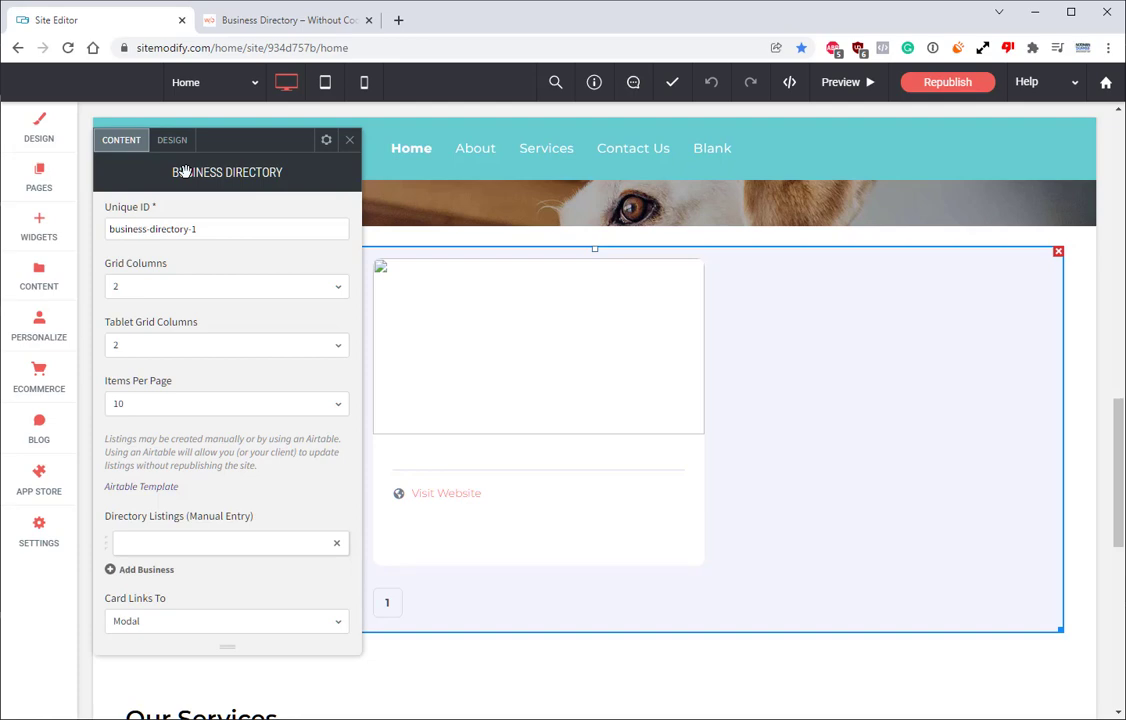
- Enter Purrfect Home as a 4-star Vegas Animal Shelter listing with a cat photo, then close settings
scroll(down, 3)
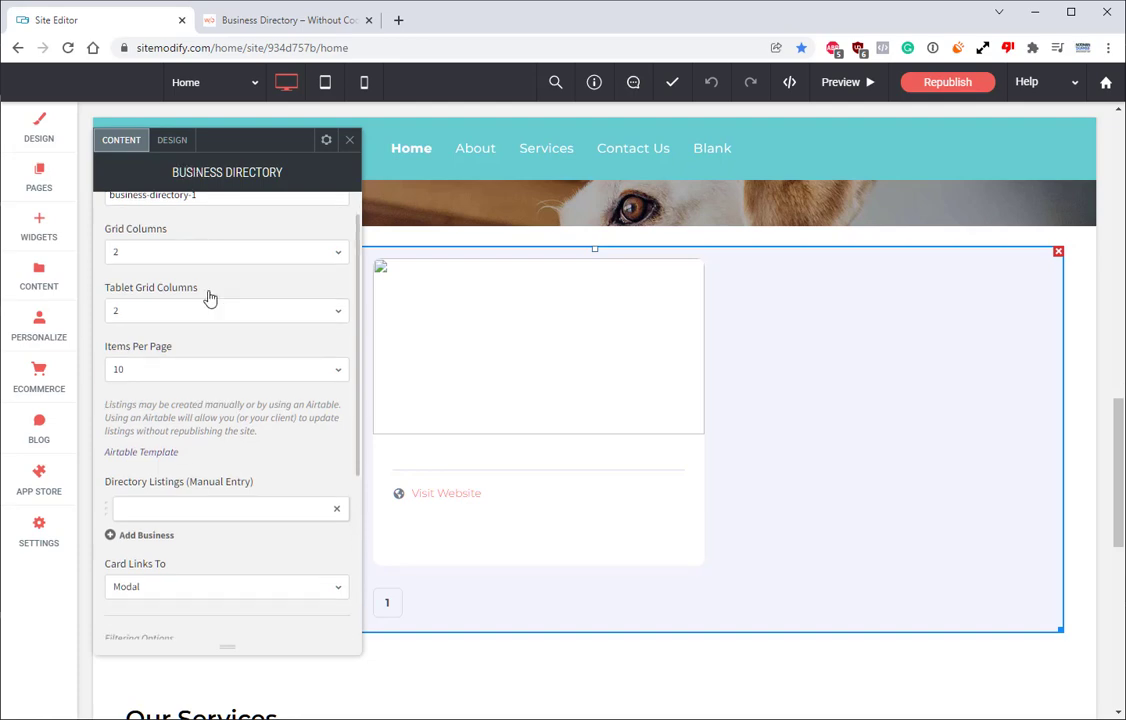
scroll(down, 3)
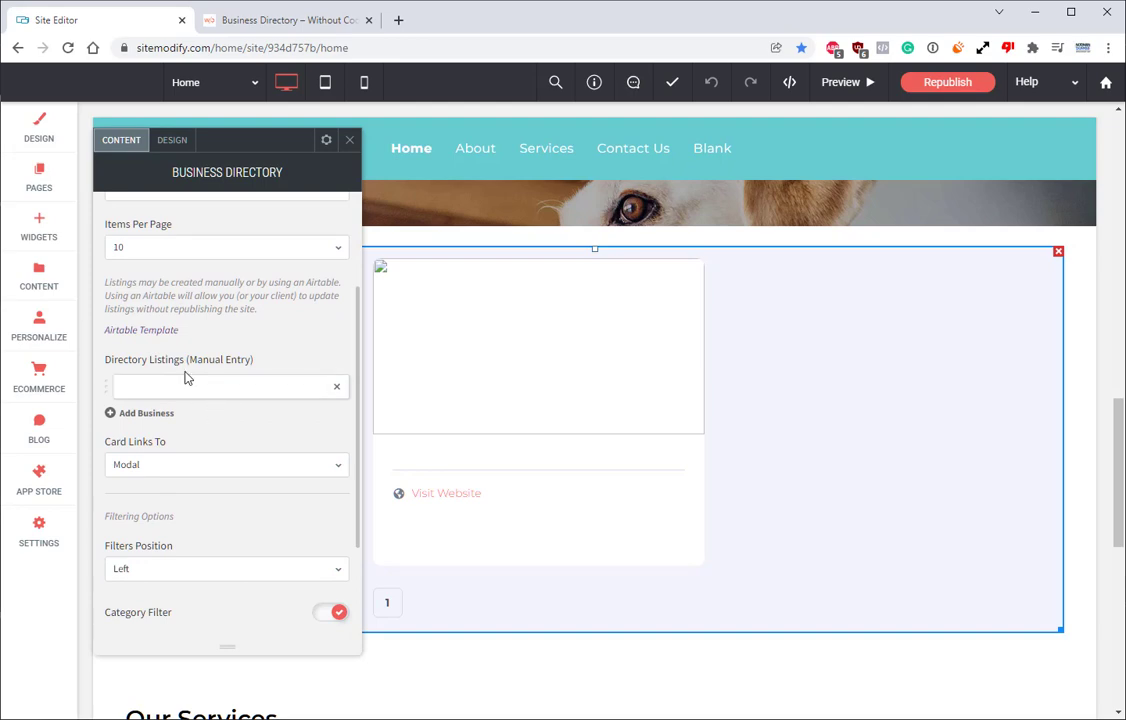
mouse_move(237, 375)
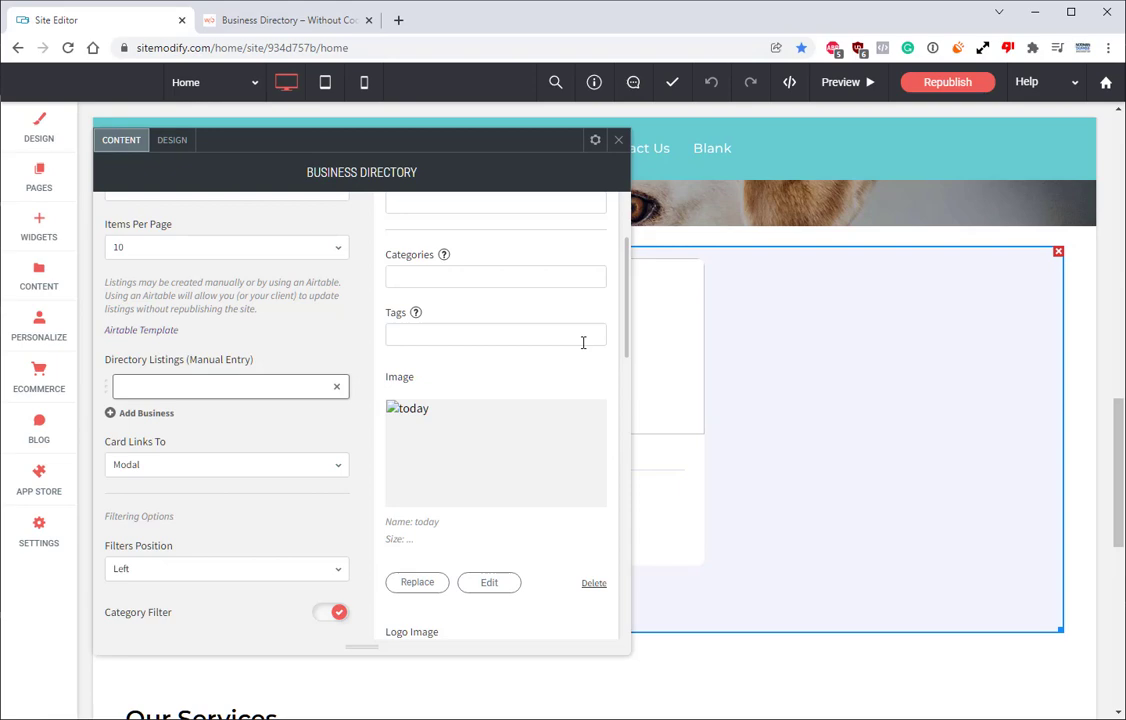
scroll(down, 3)
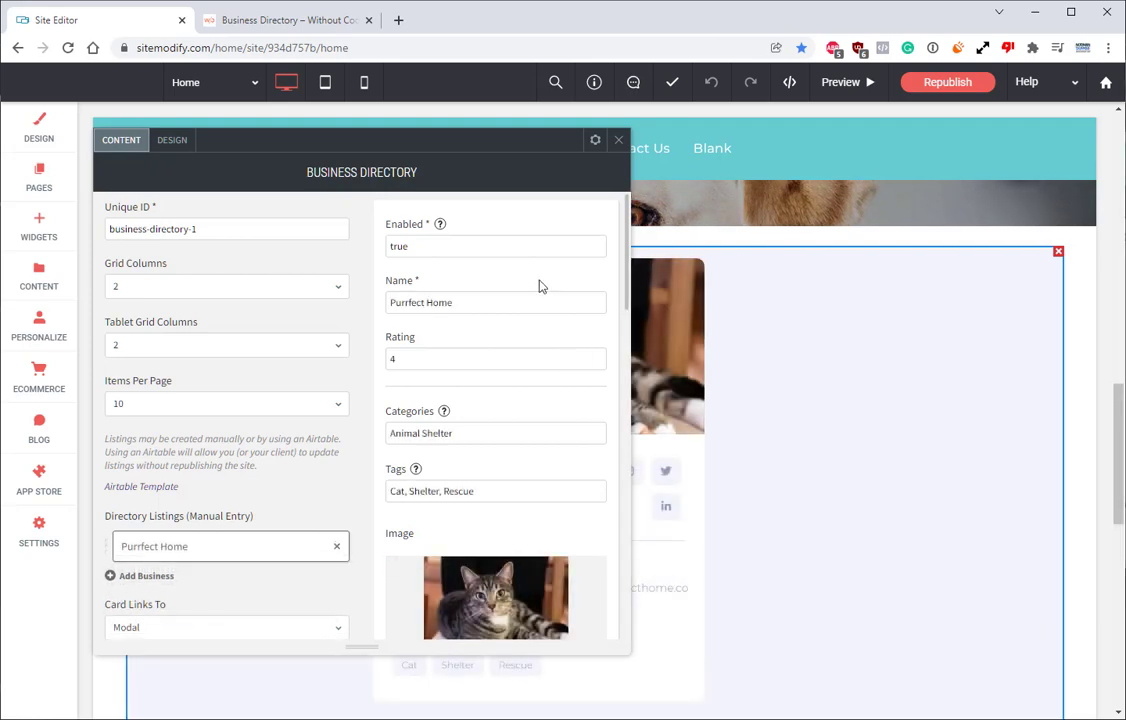
scroll(down, 3)
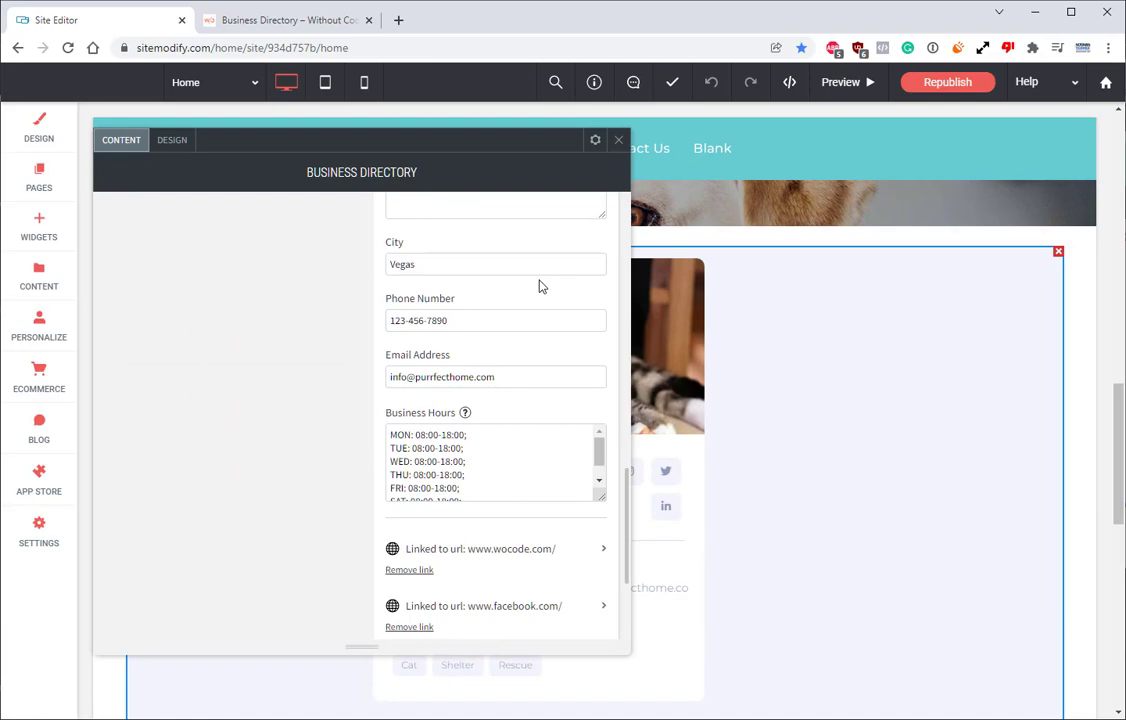
click(618, 139)
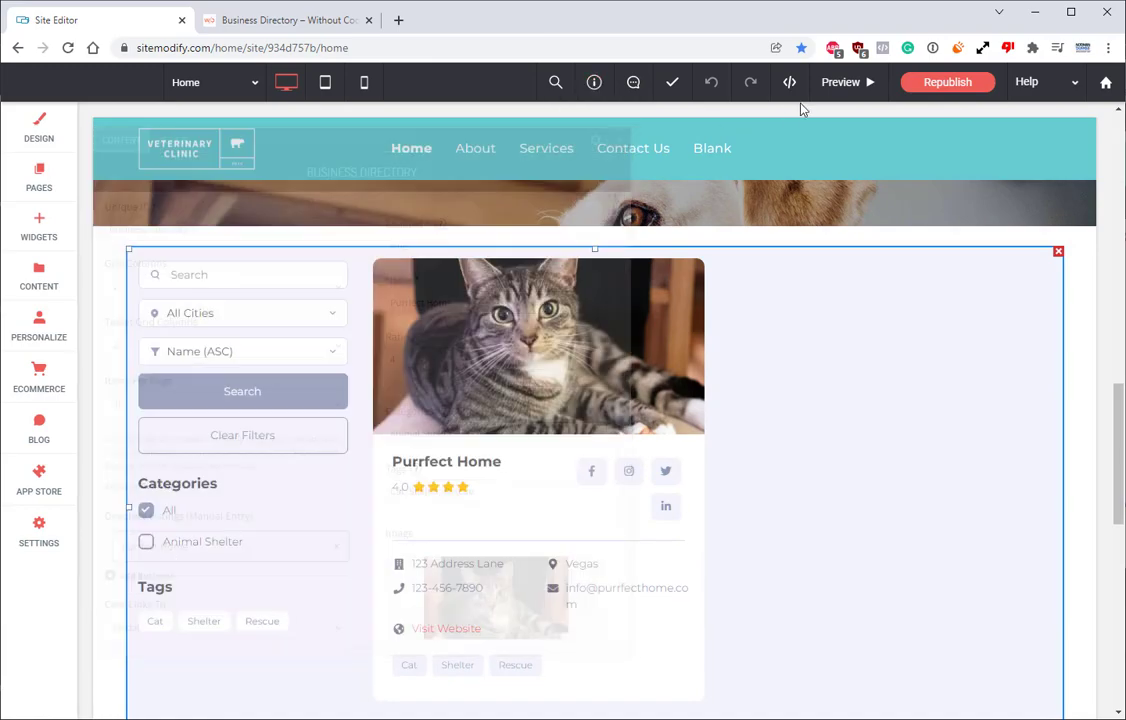
click(840, 82)
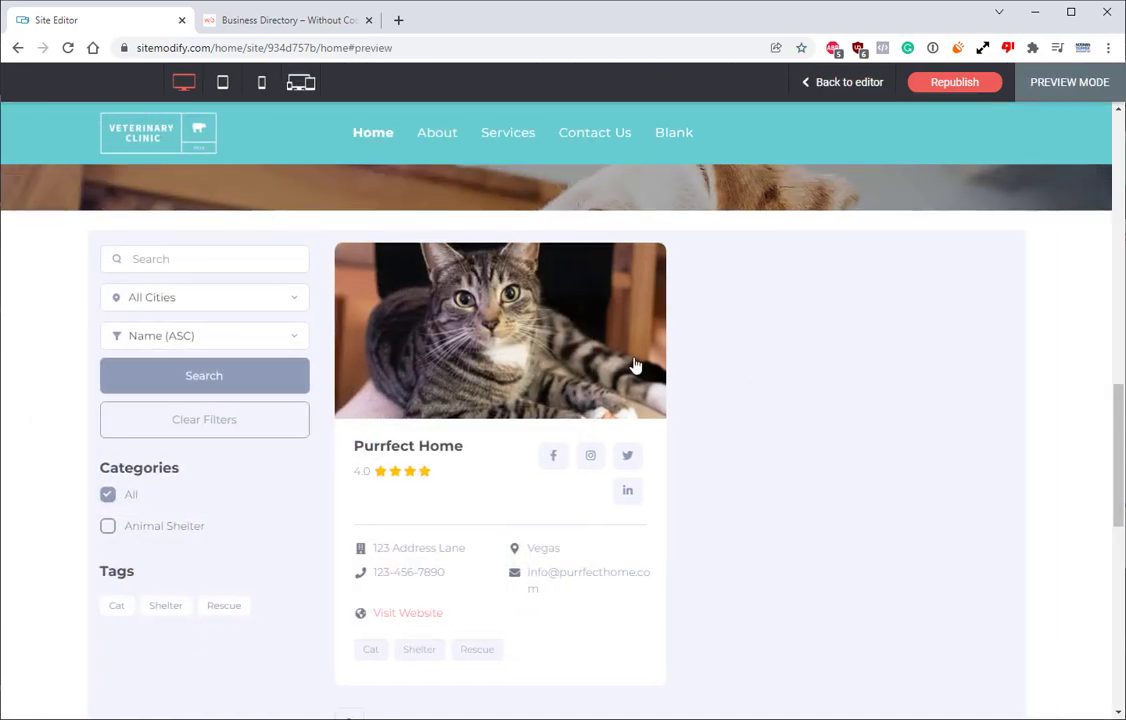
mouse_move(293, 465)
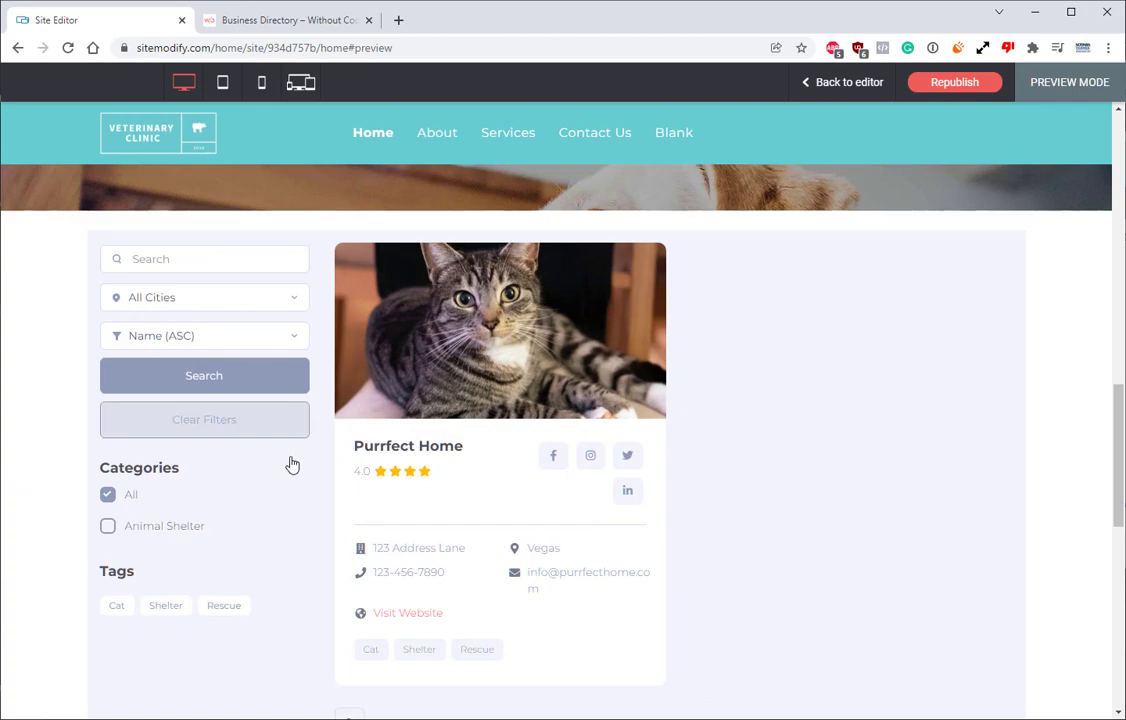
scroll(down, 3)
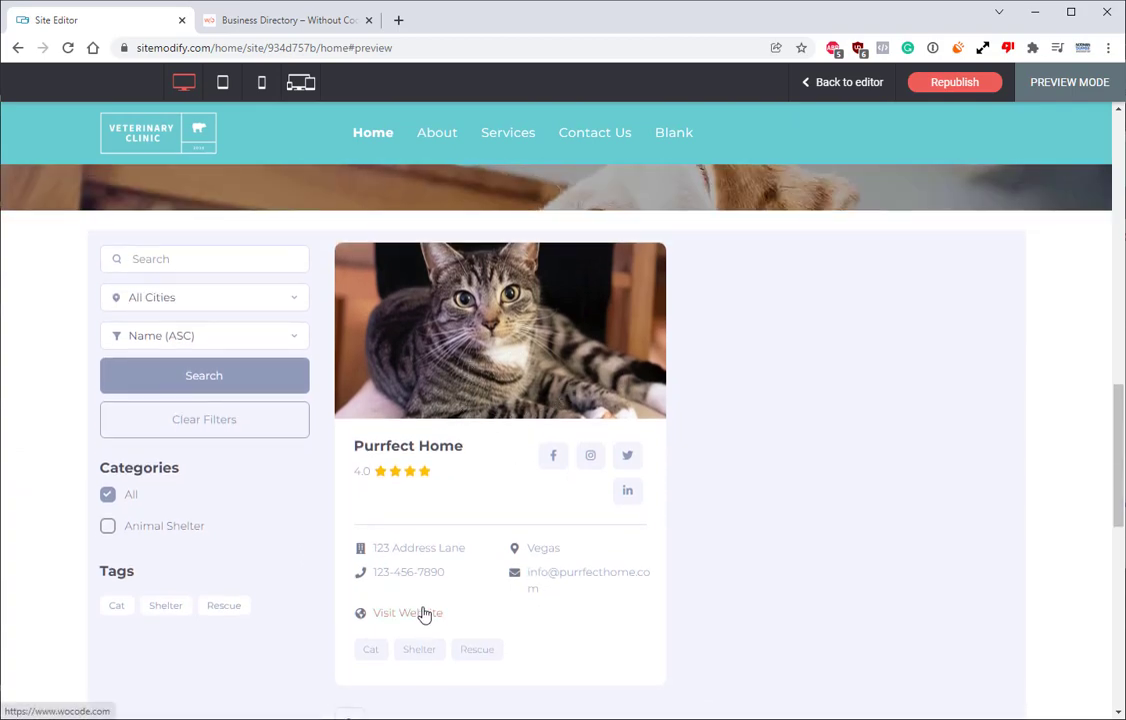
click(499, 330)
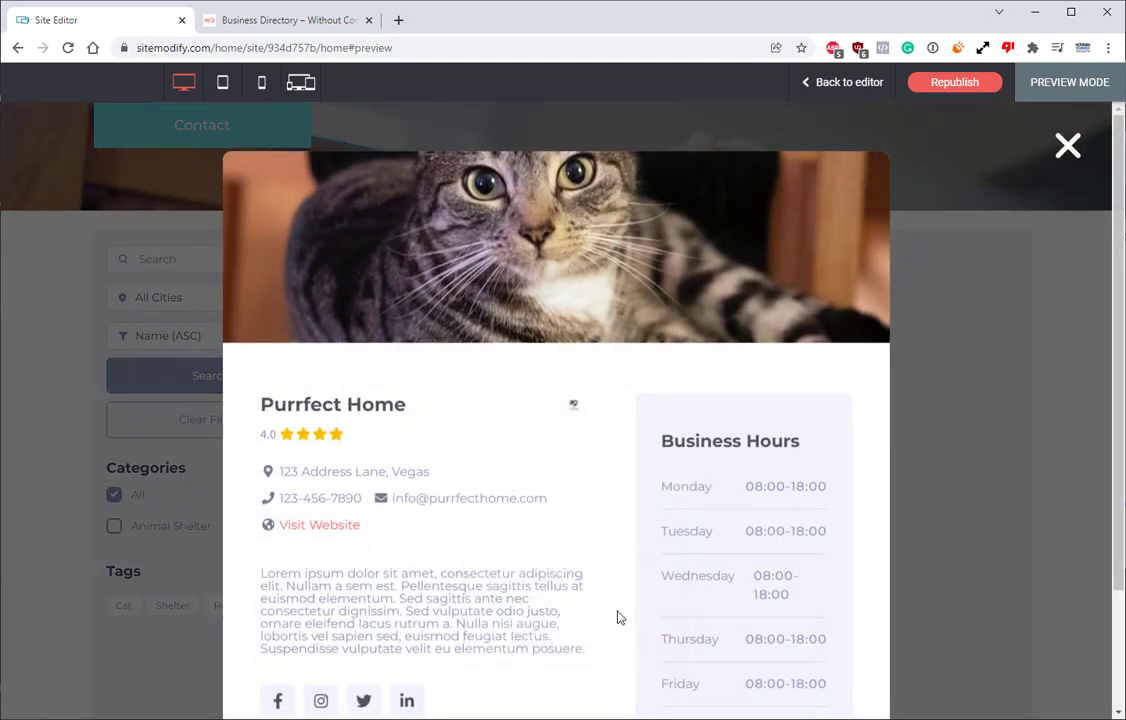
click(1067, 146)
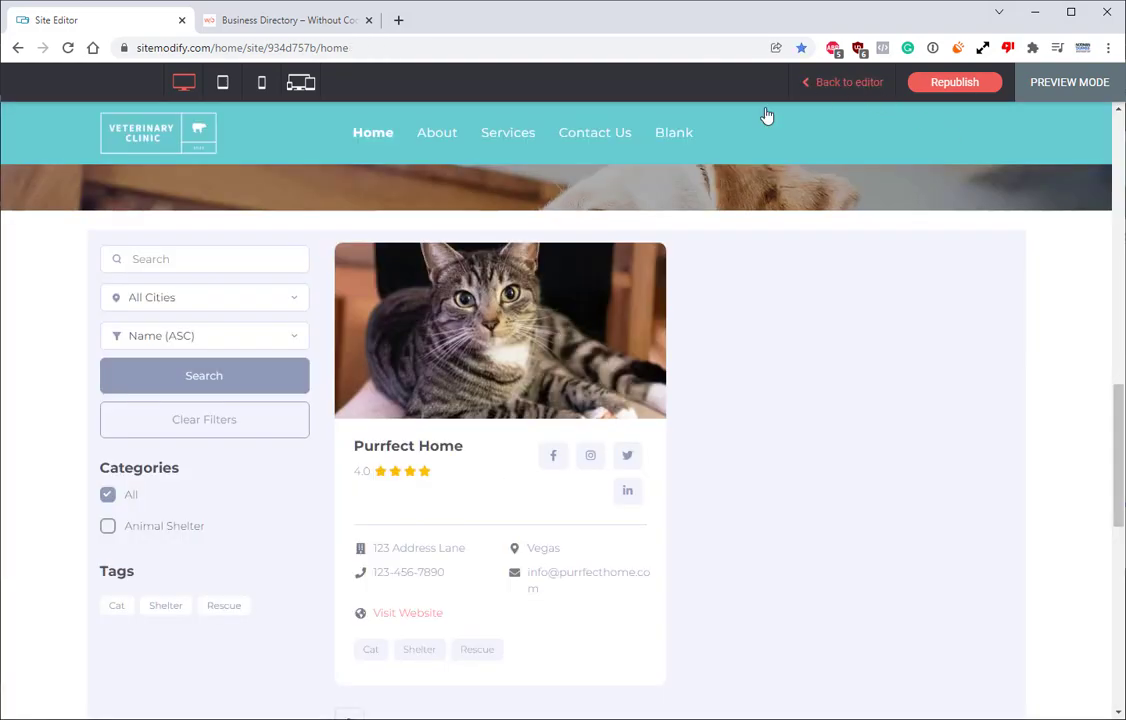
click(847, 82)
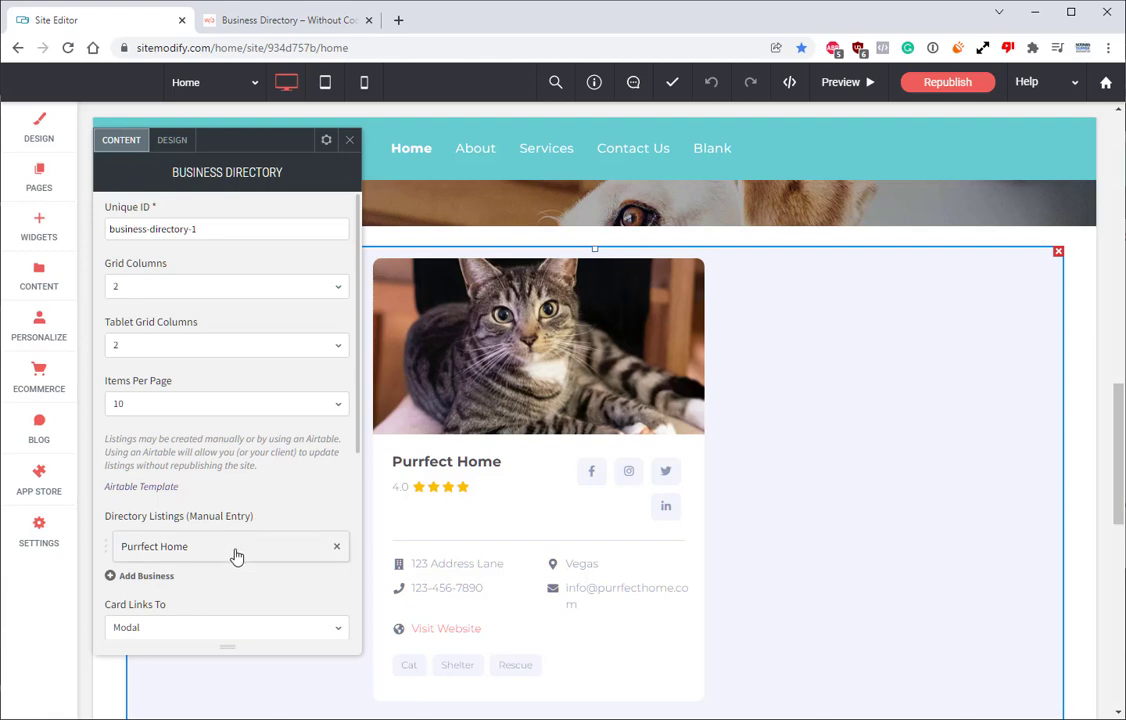
mouse_move(334, 555)
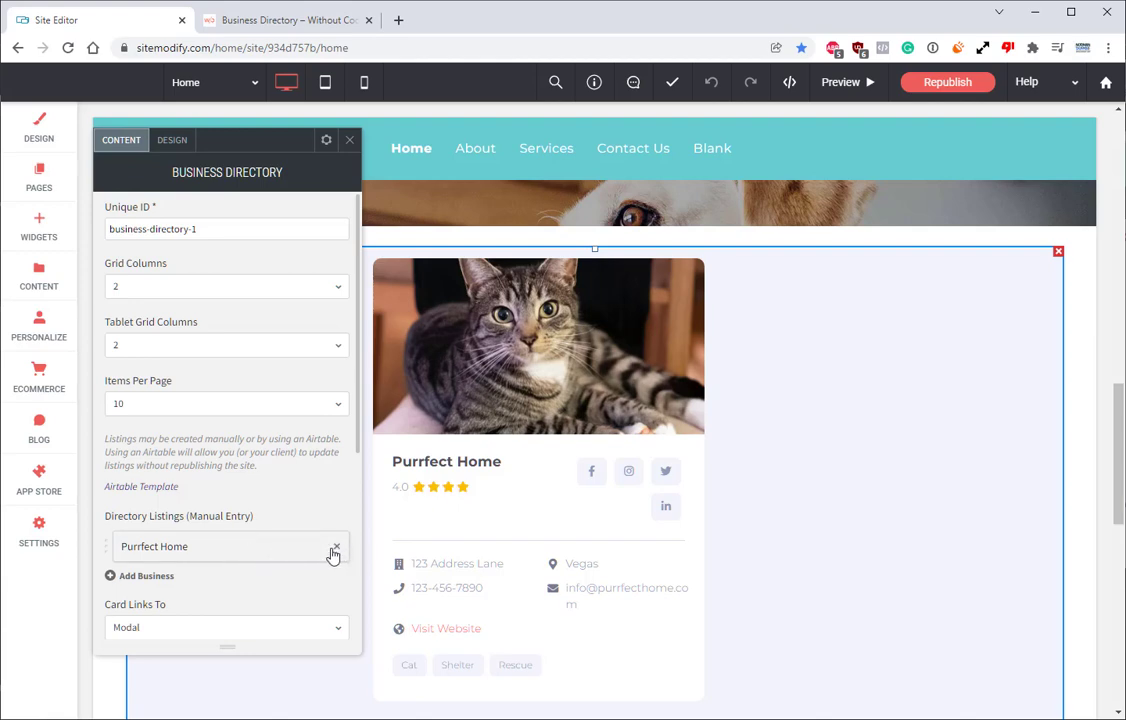
- Delete the Purrfect Home entry from Directory Listings (Manual Entry)
click(336, 546)
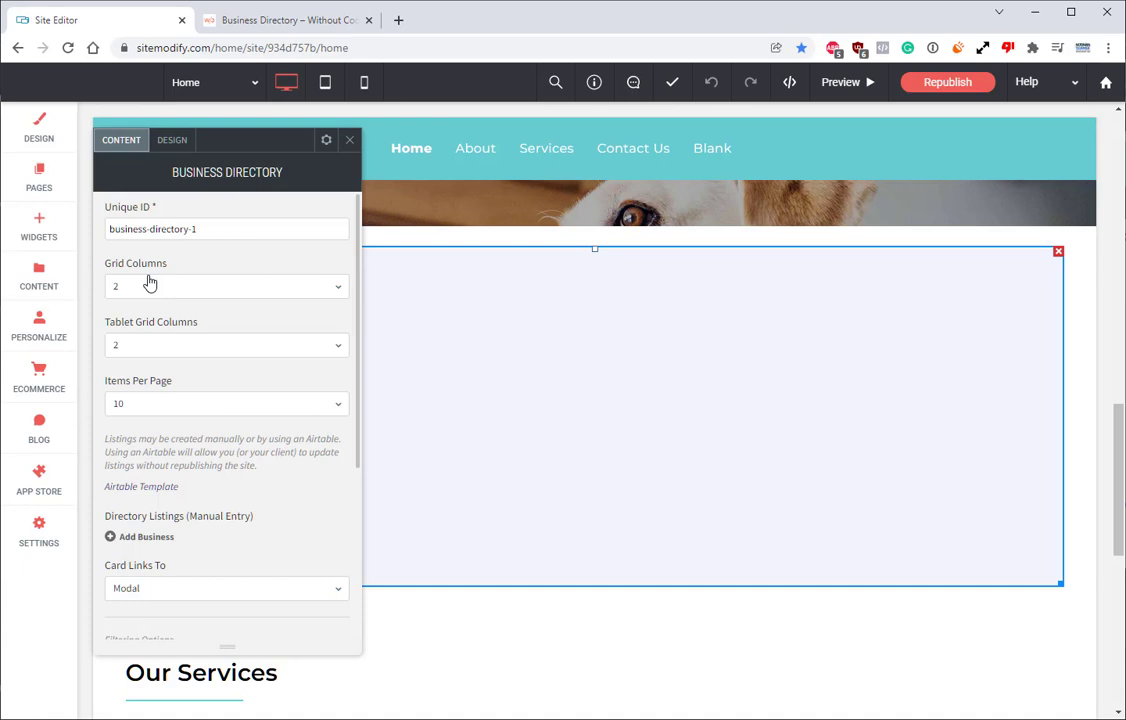
mouse_move(146, 345)
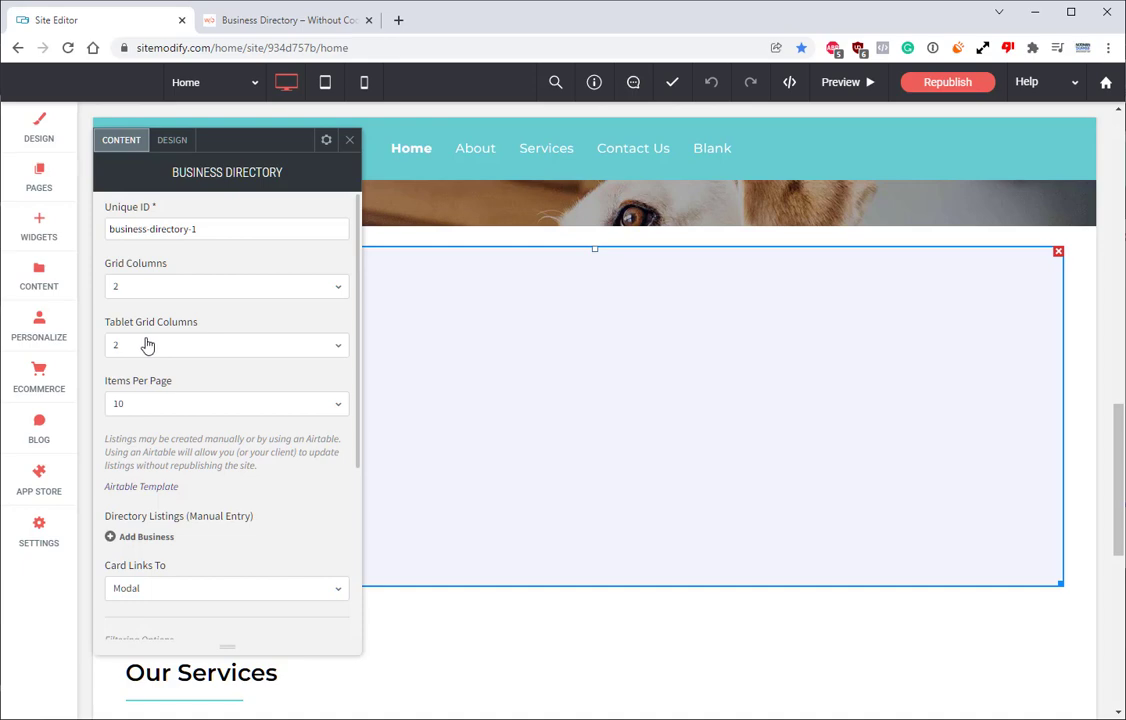
mouse_move(170, 411)
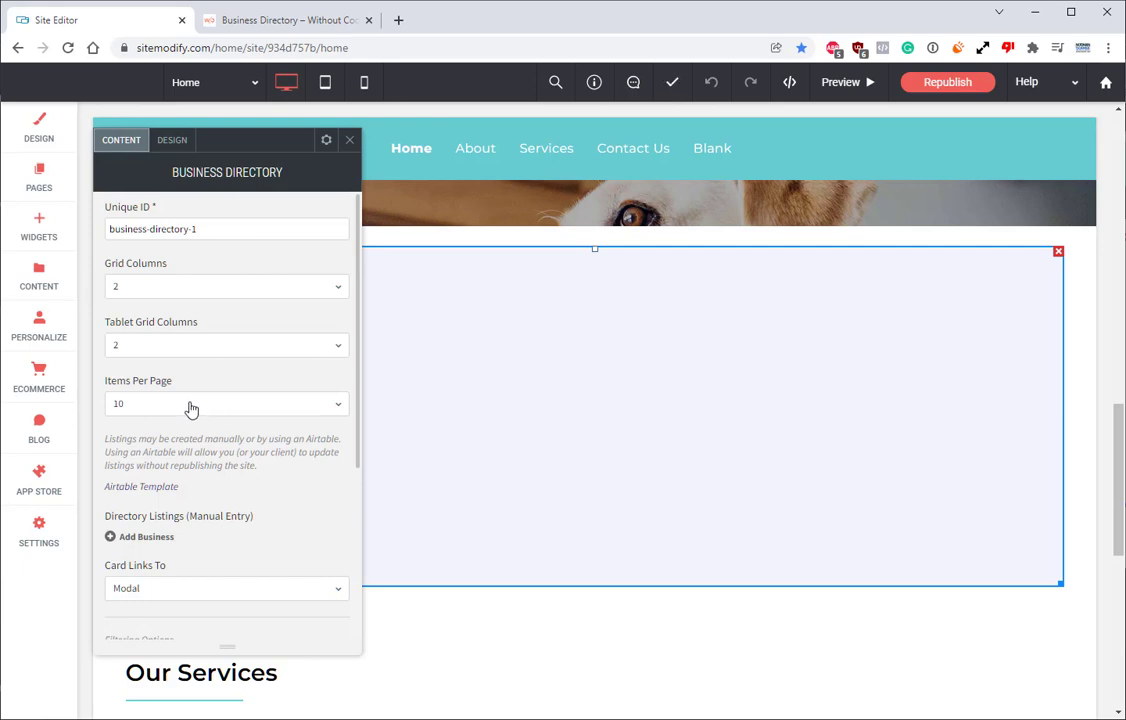
scroll(down, 3)
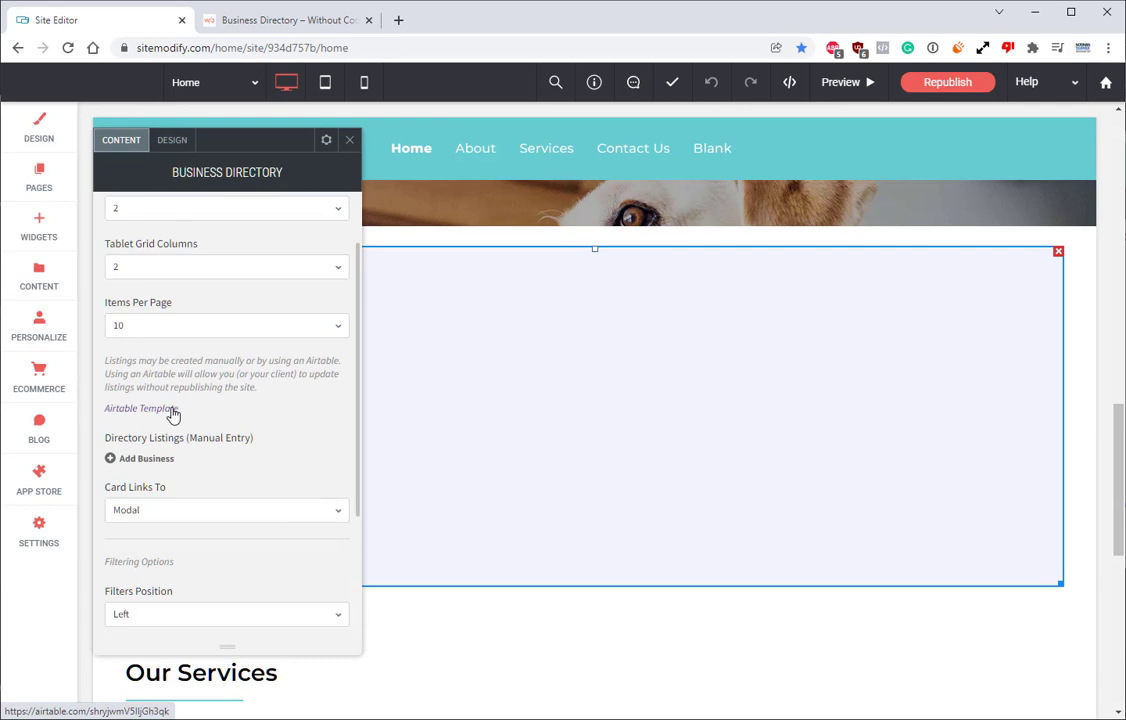
mouse_move(162, 444)
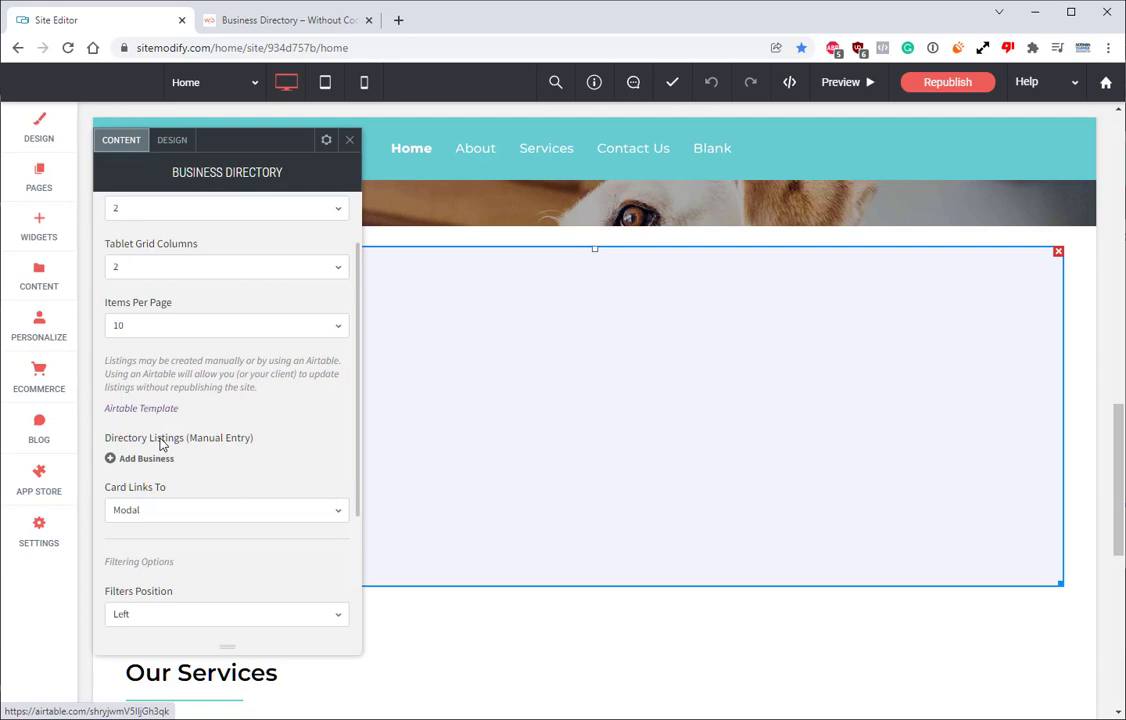
scroll(down, 3)
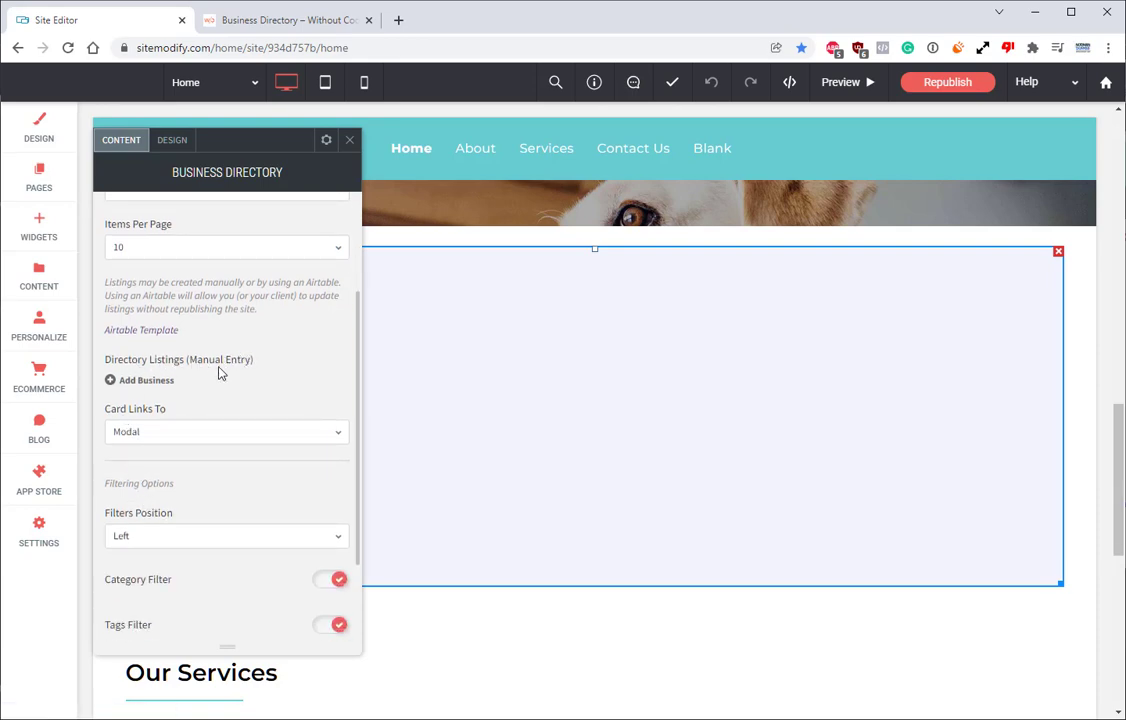
click(226, 431)
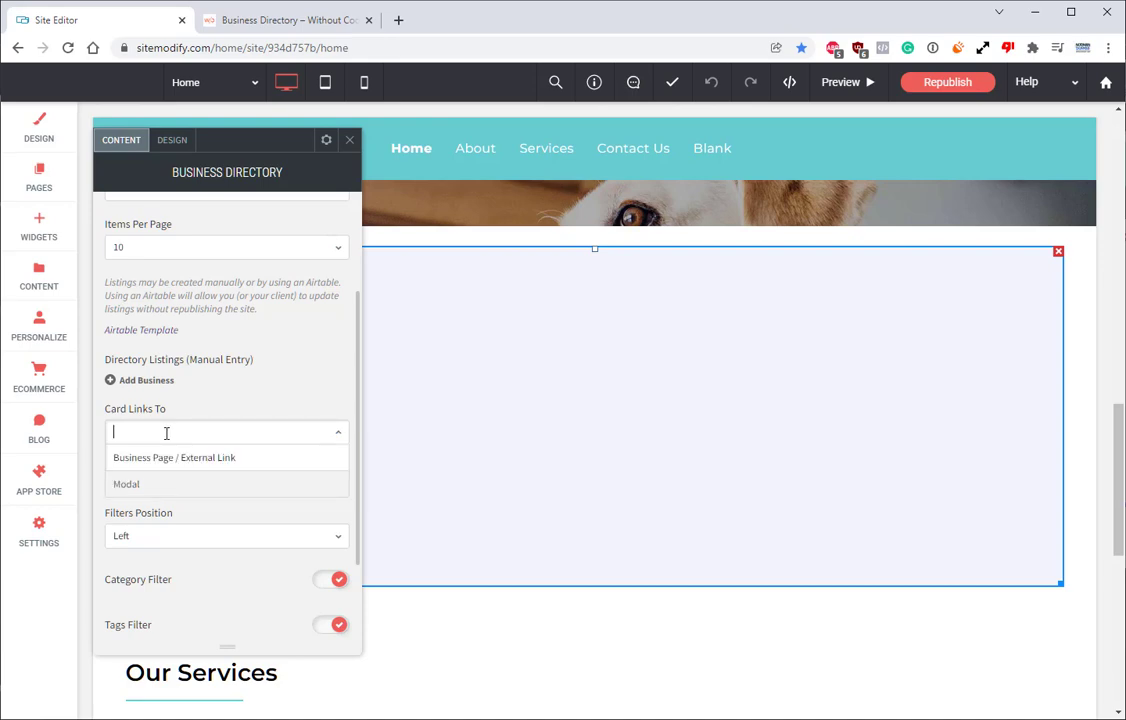
mouse_move(177, 527)
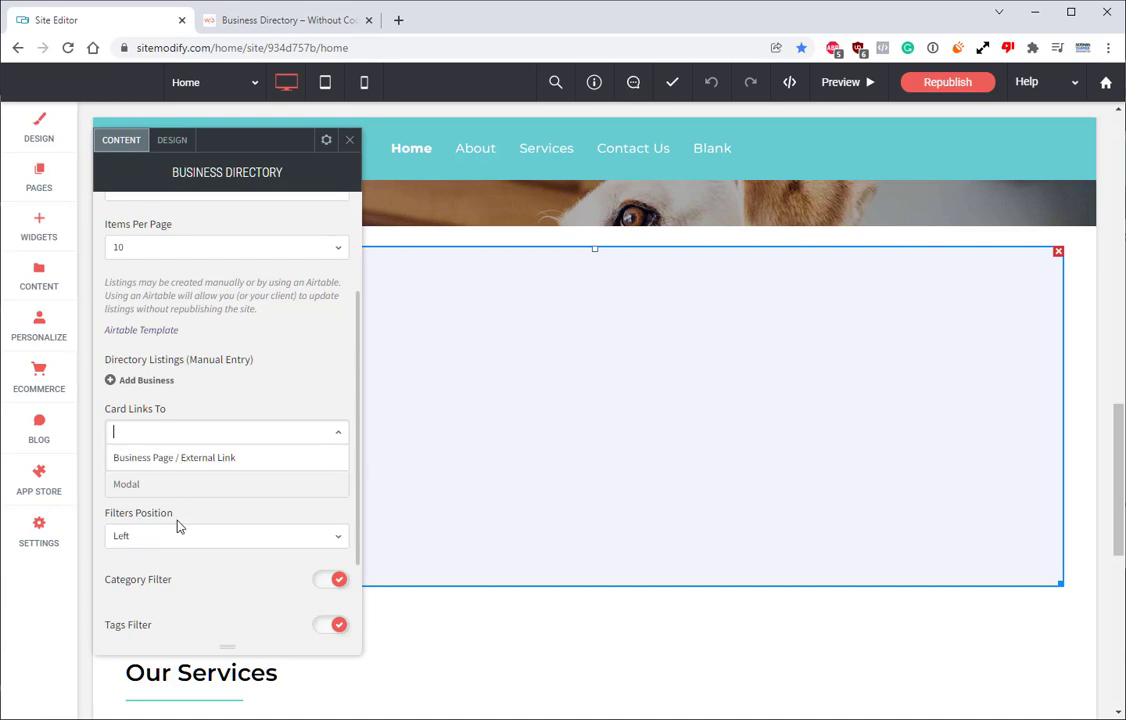
click(126, 484)
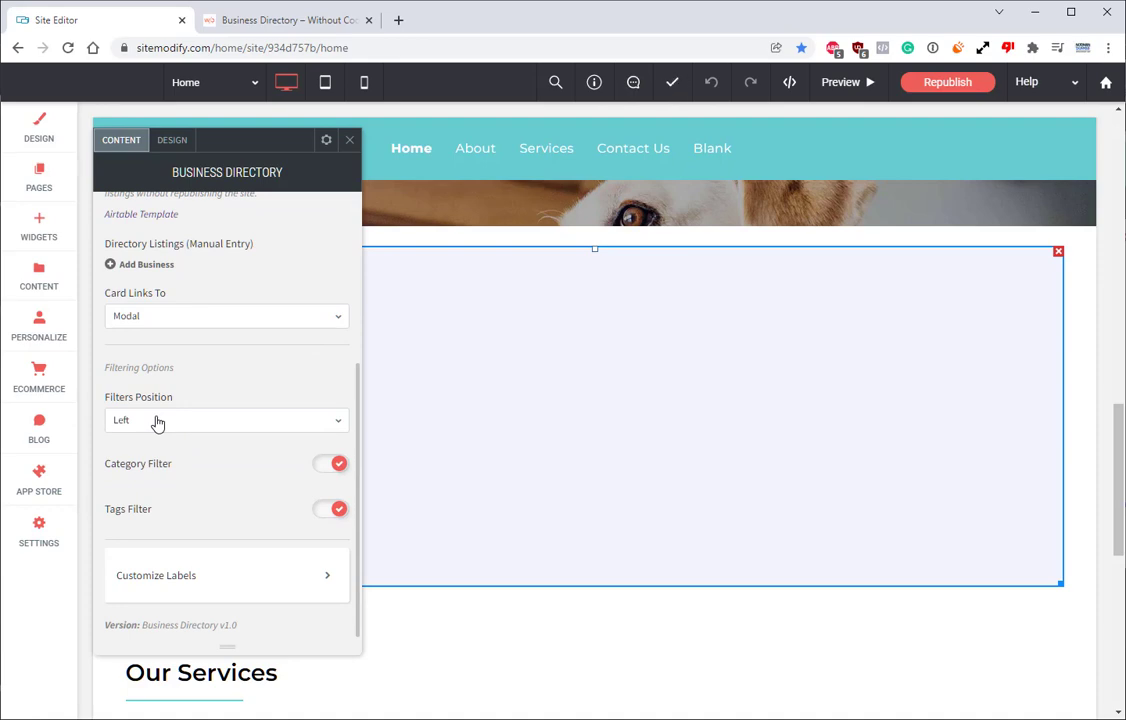
mouse_move(172, 466)
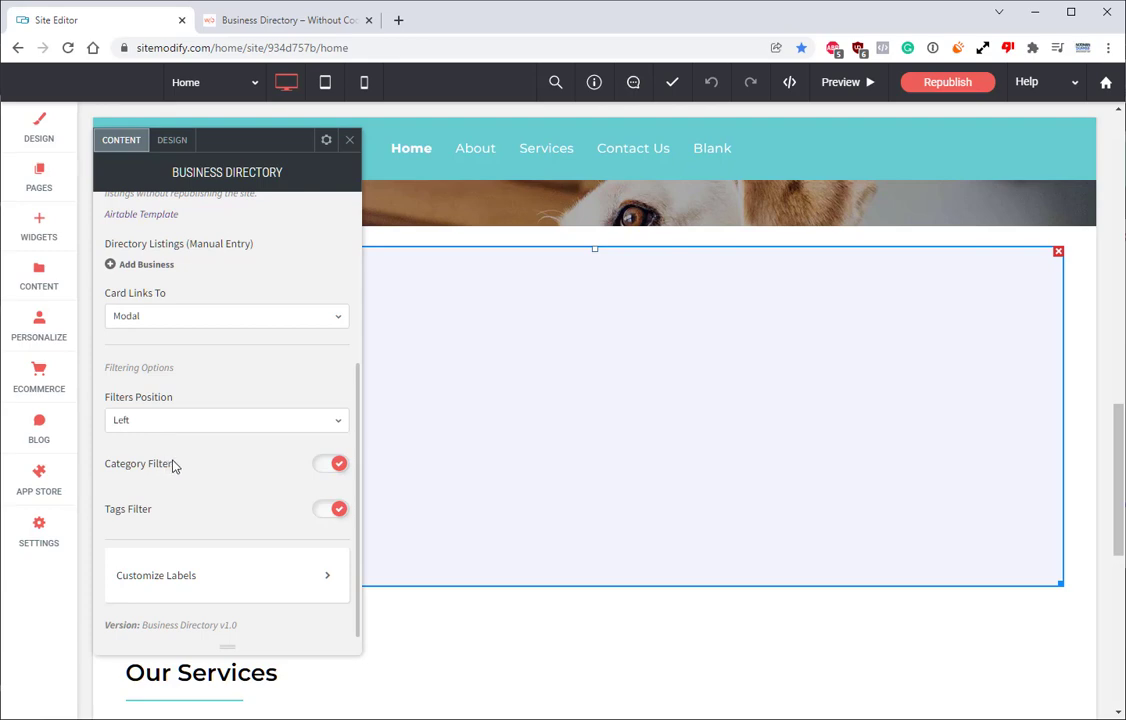
mouse_move(170, 513)
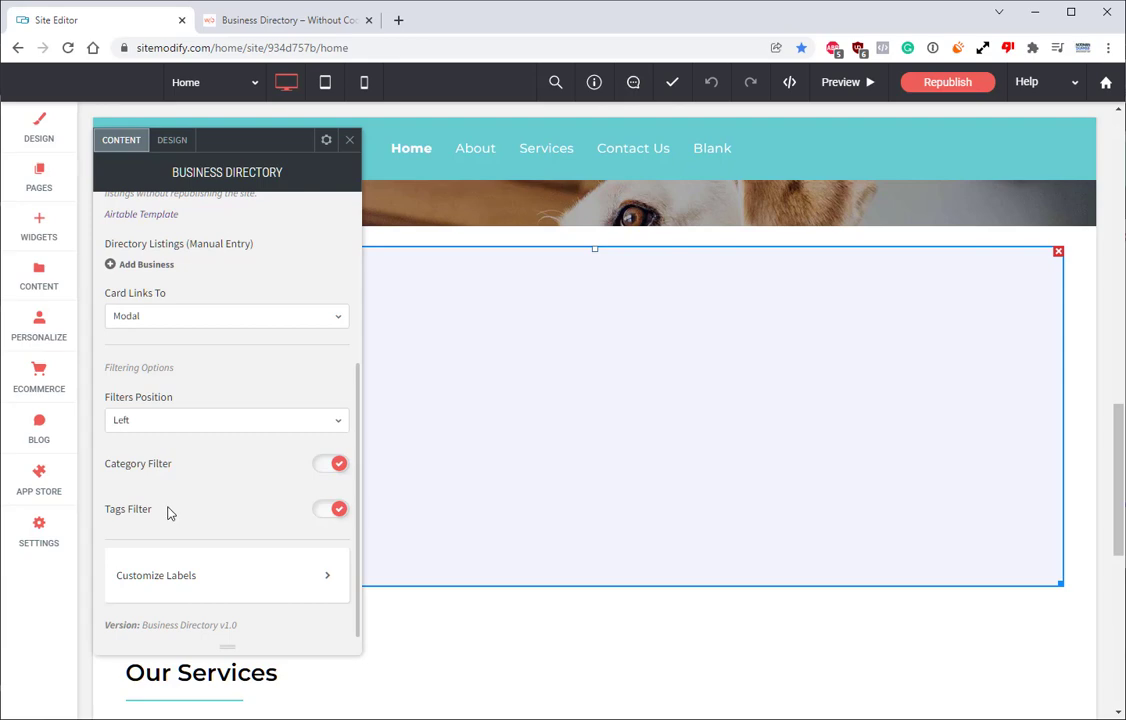
mouse_move(203, 591)
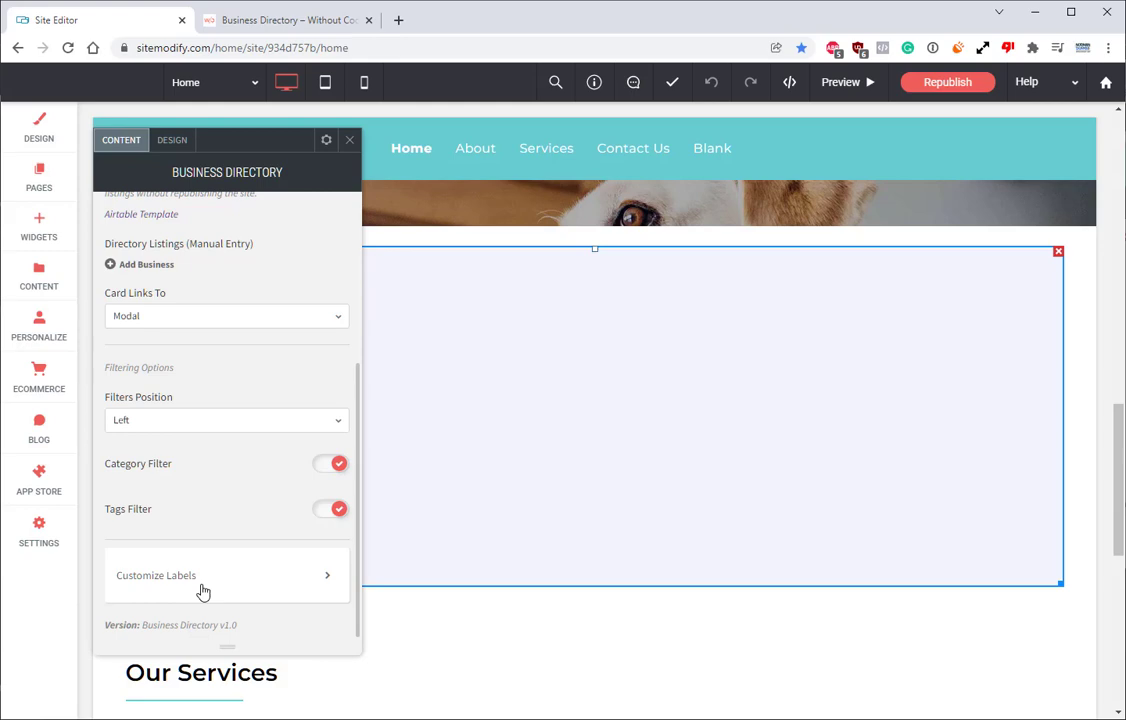
click(200, 575)
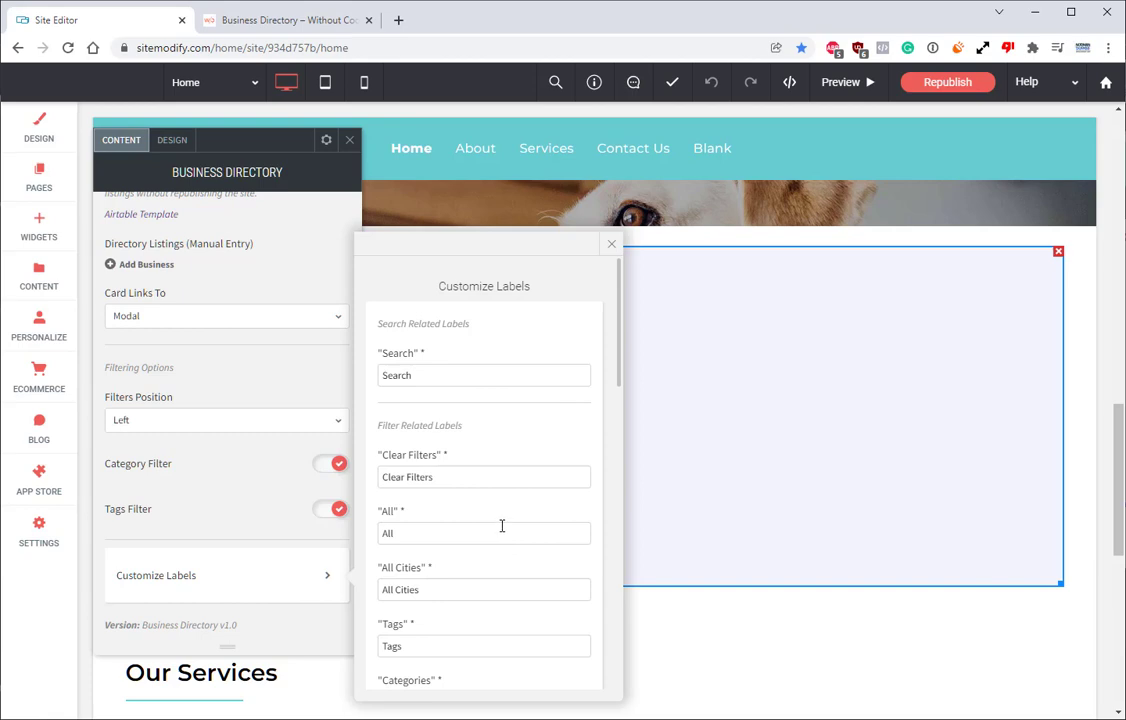
mouse_move(625, 272)
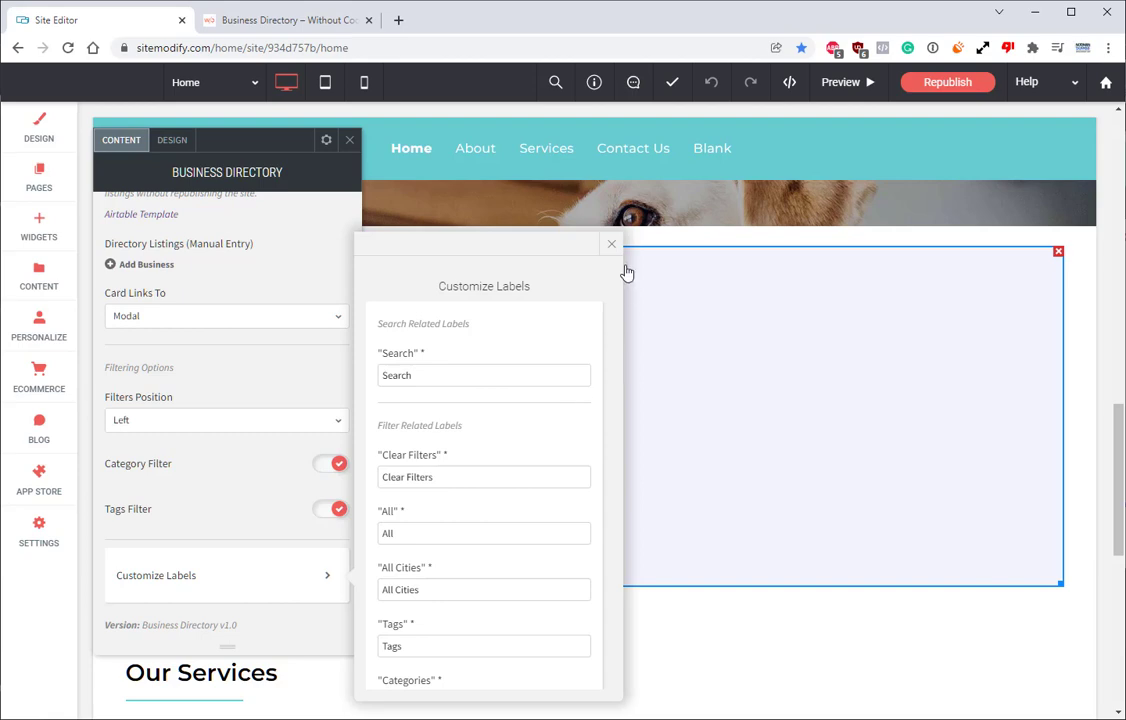
click(612, 244)
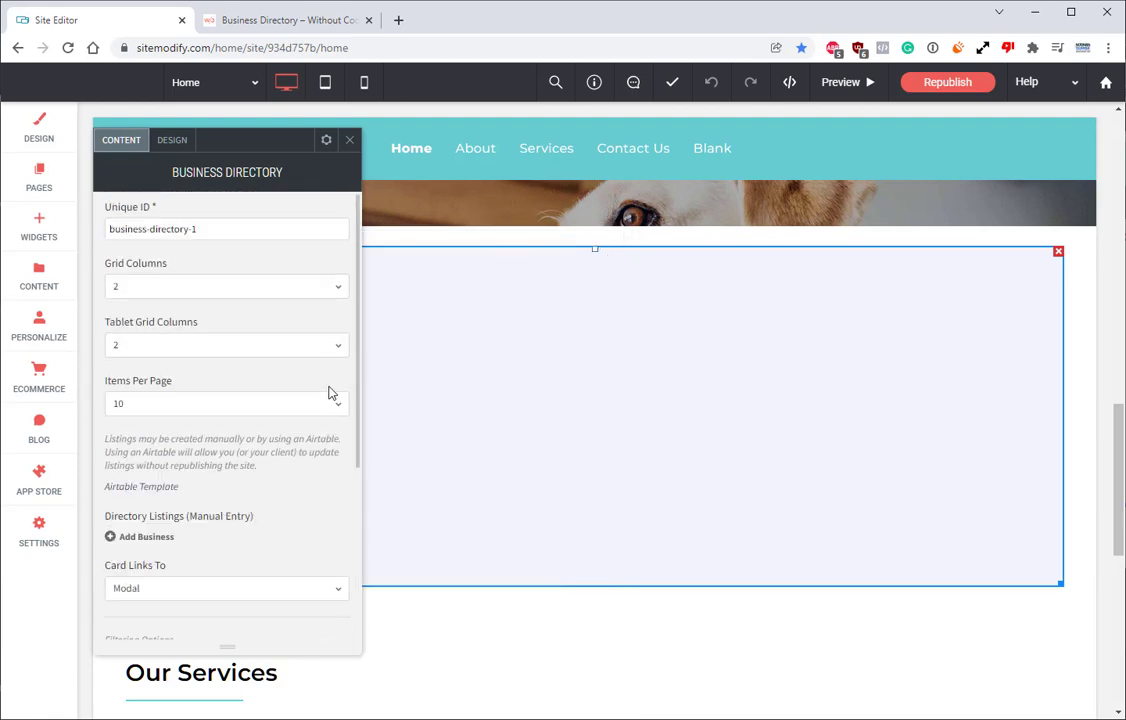
mouse_move(185, 497)
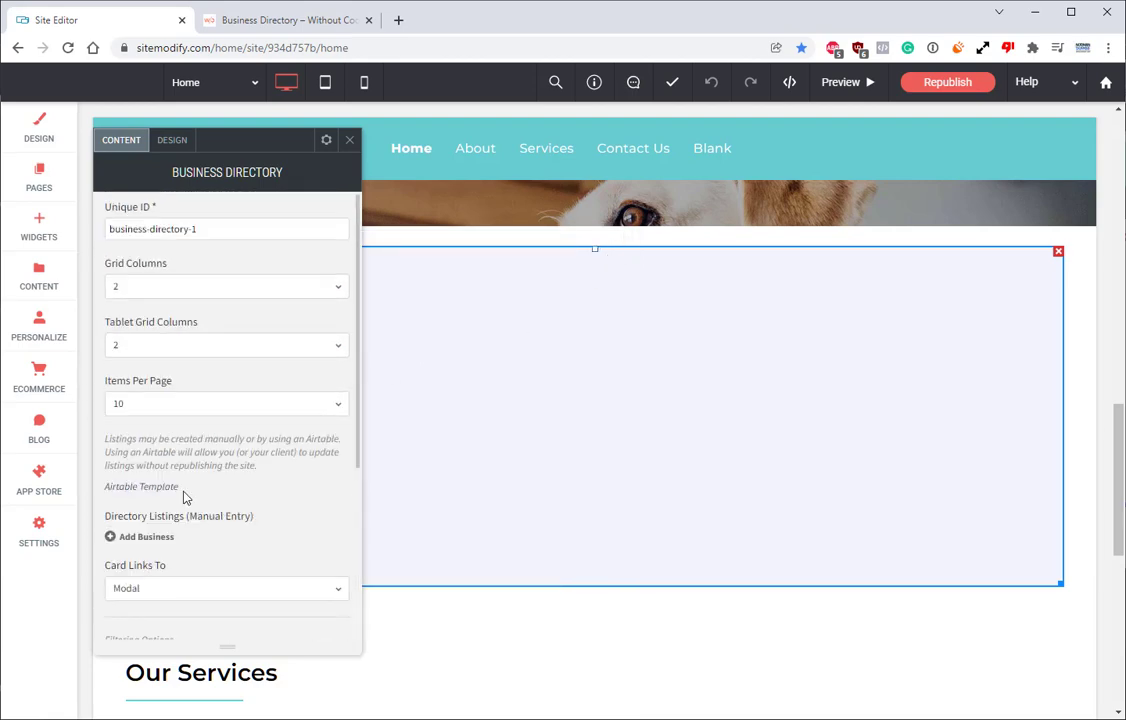
mouse_move(170, 496)
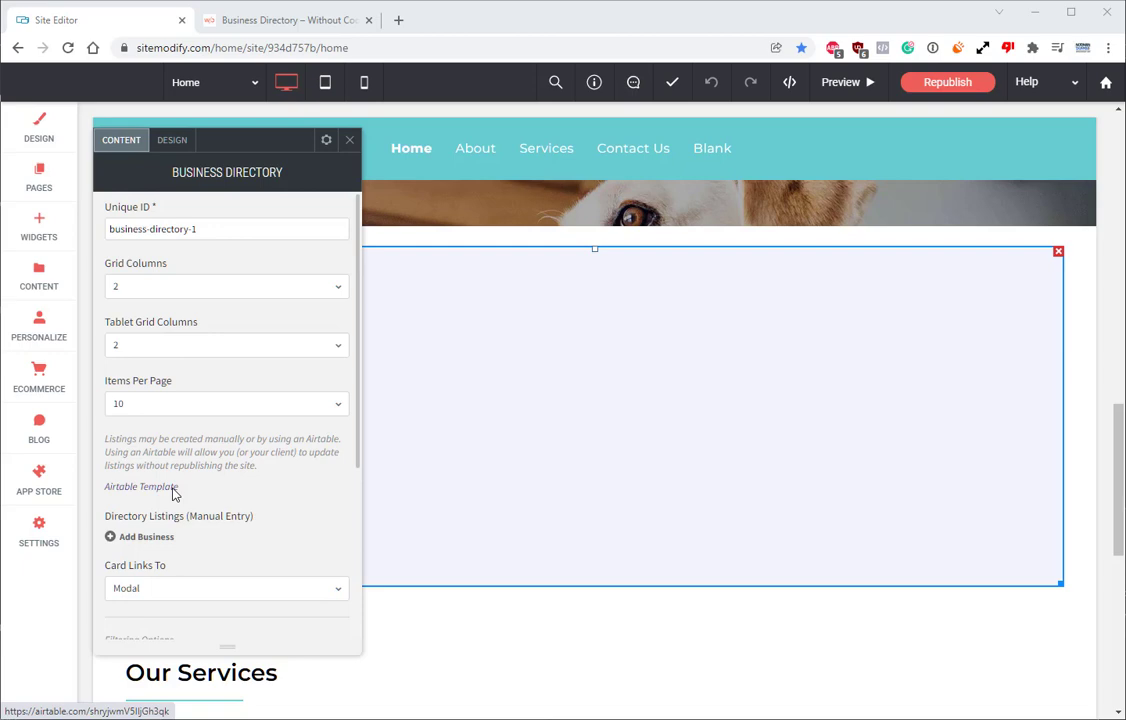
- Open the Airtable Template link from the Business Directory content panel
click(141, 487)
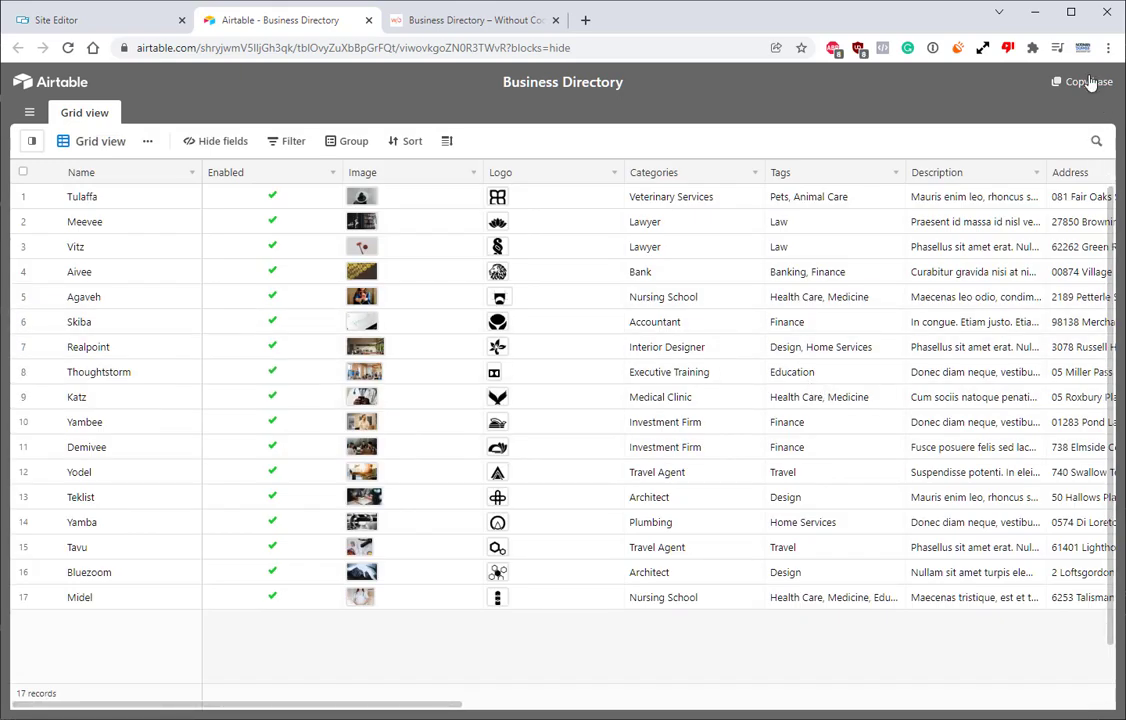
mouse_move(1085, 82)
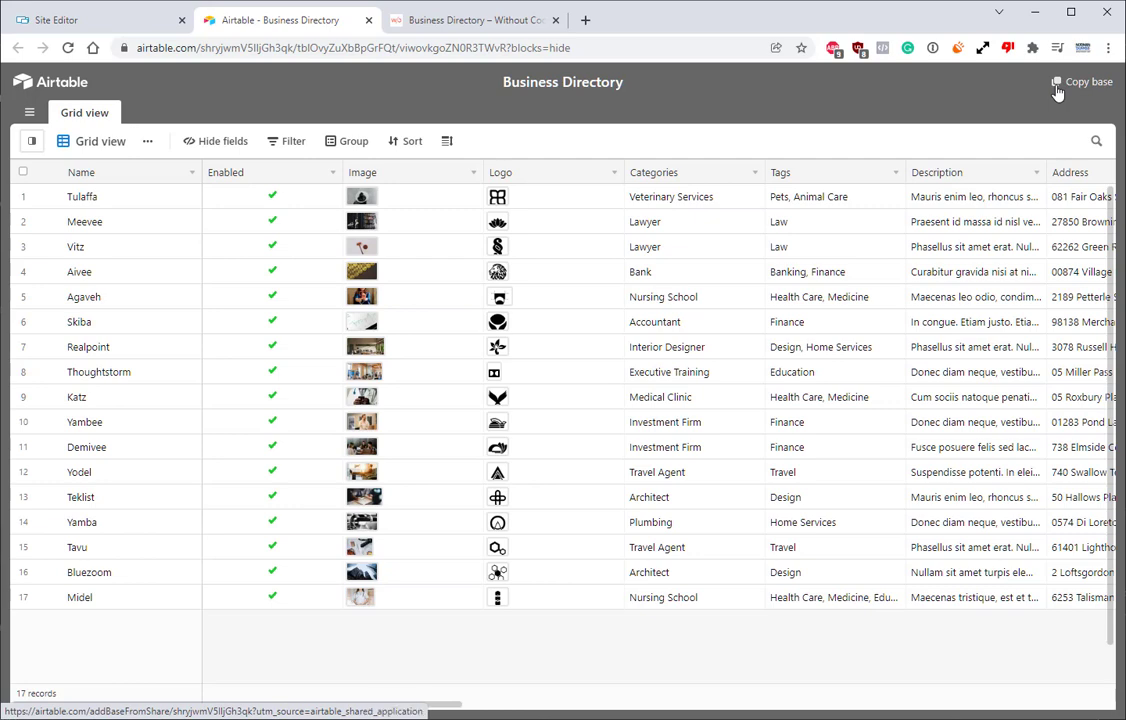
- Copy the Business Directory template as a new base in Normans Test Workspace
click(1088, 81)
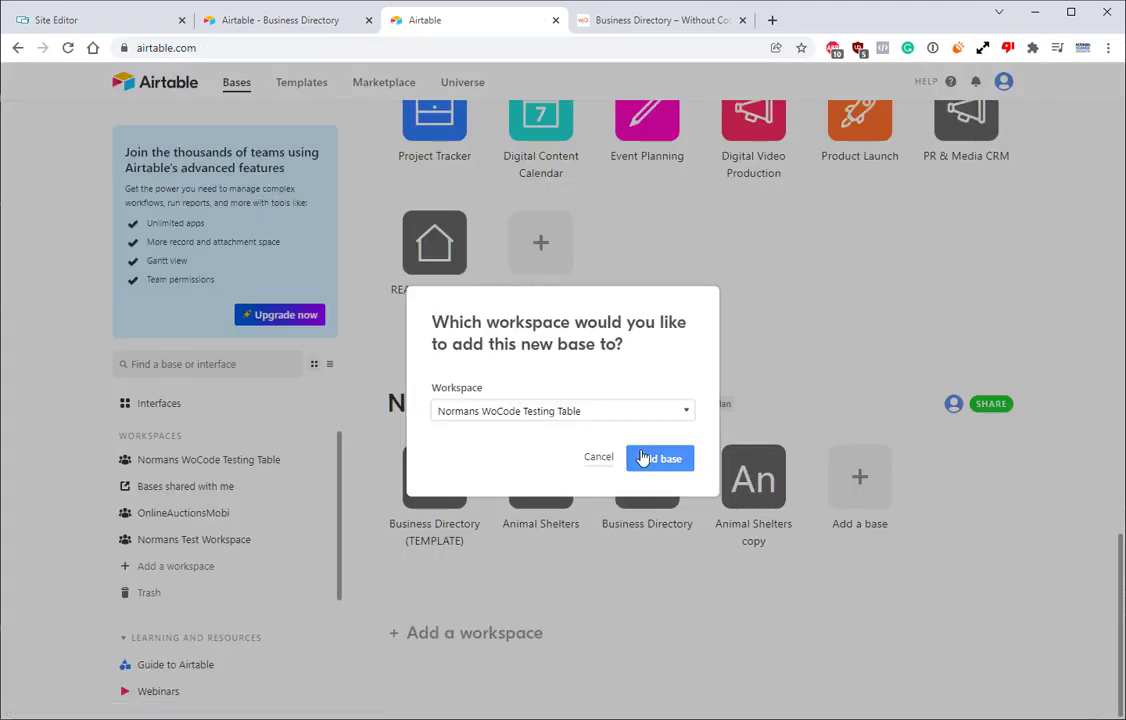
click(659, 457)
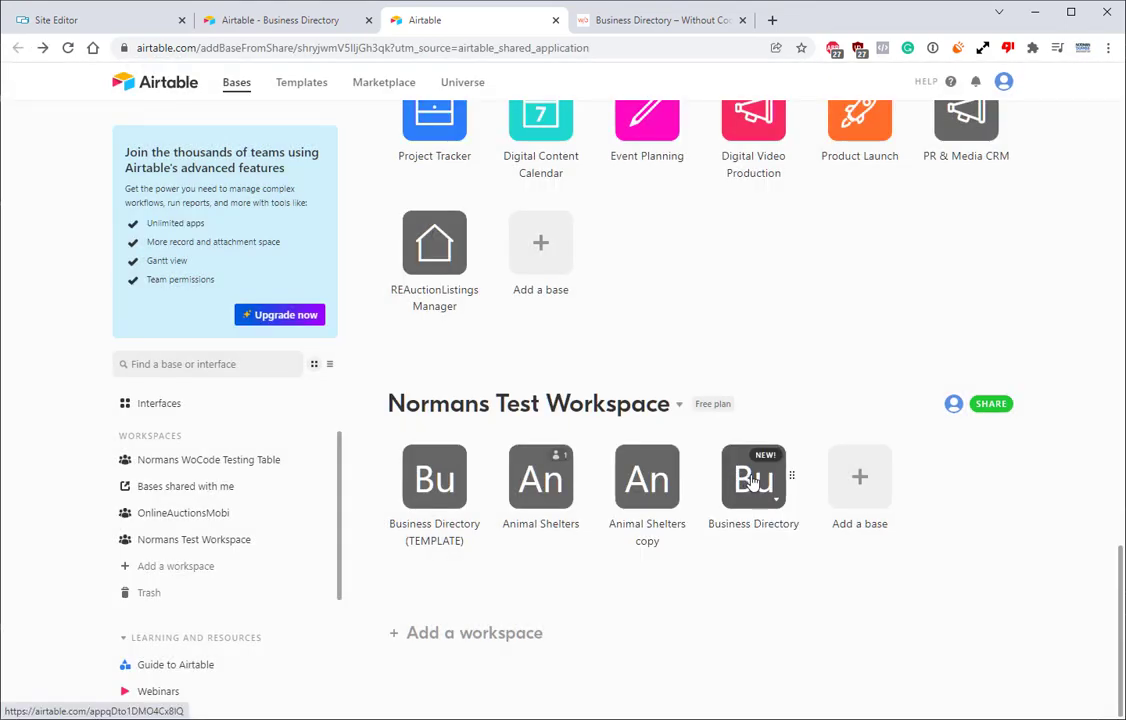
- Open the copied base, scroll to its Business Hours cells, then view the Animal Shelters base
click(753, 477)
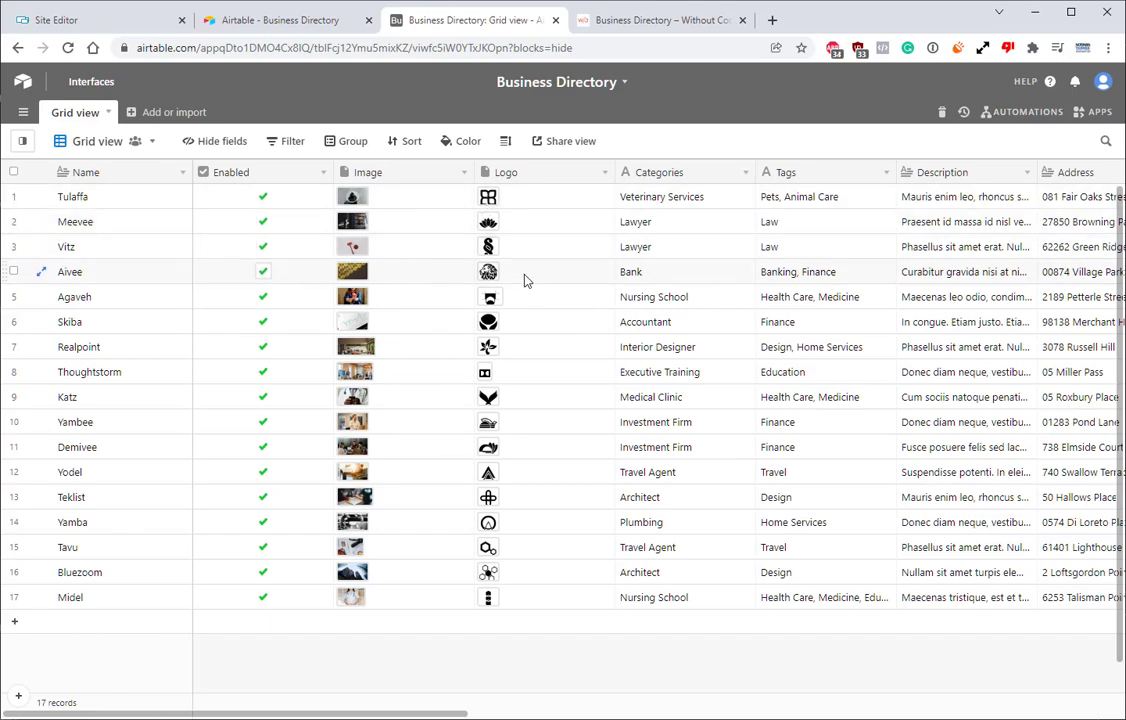
scroll(right, 3)
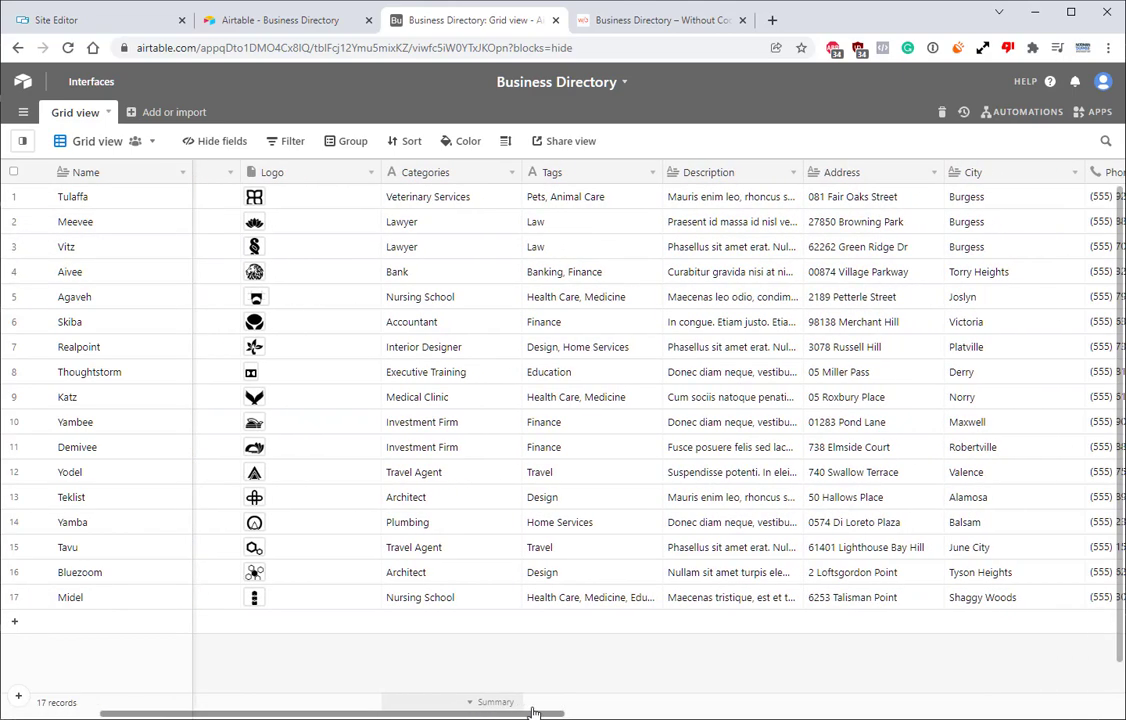
scroll(right, 3)
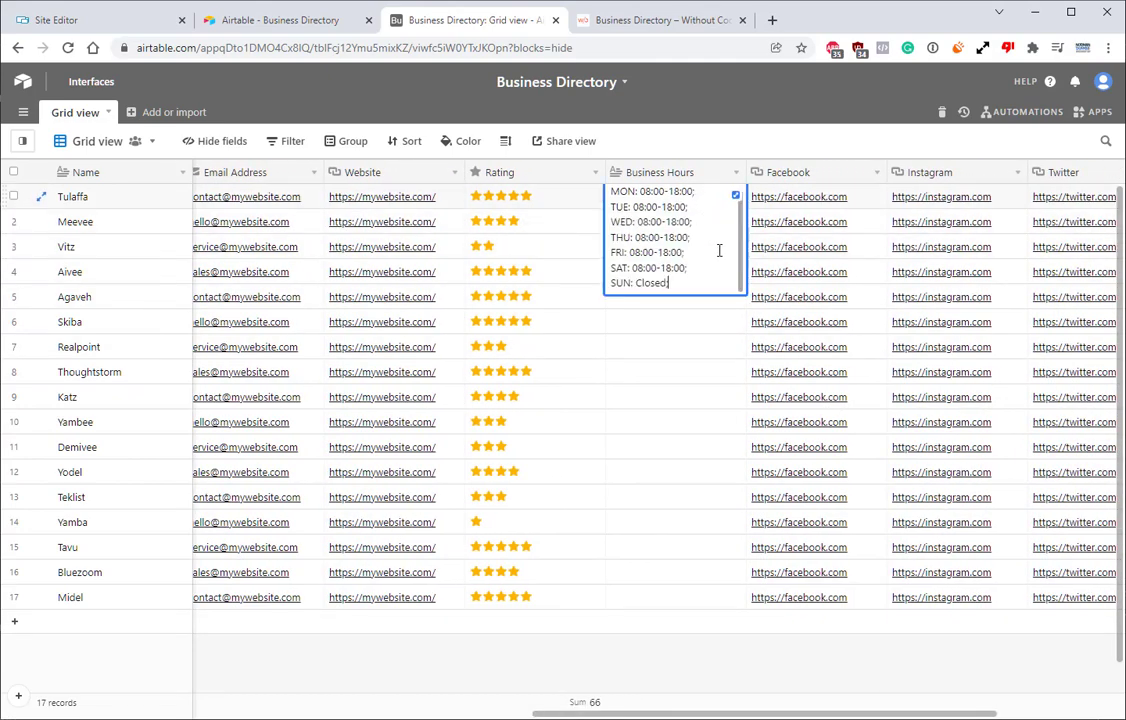
click(683, 322)
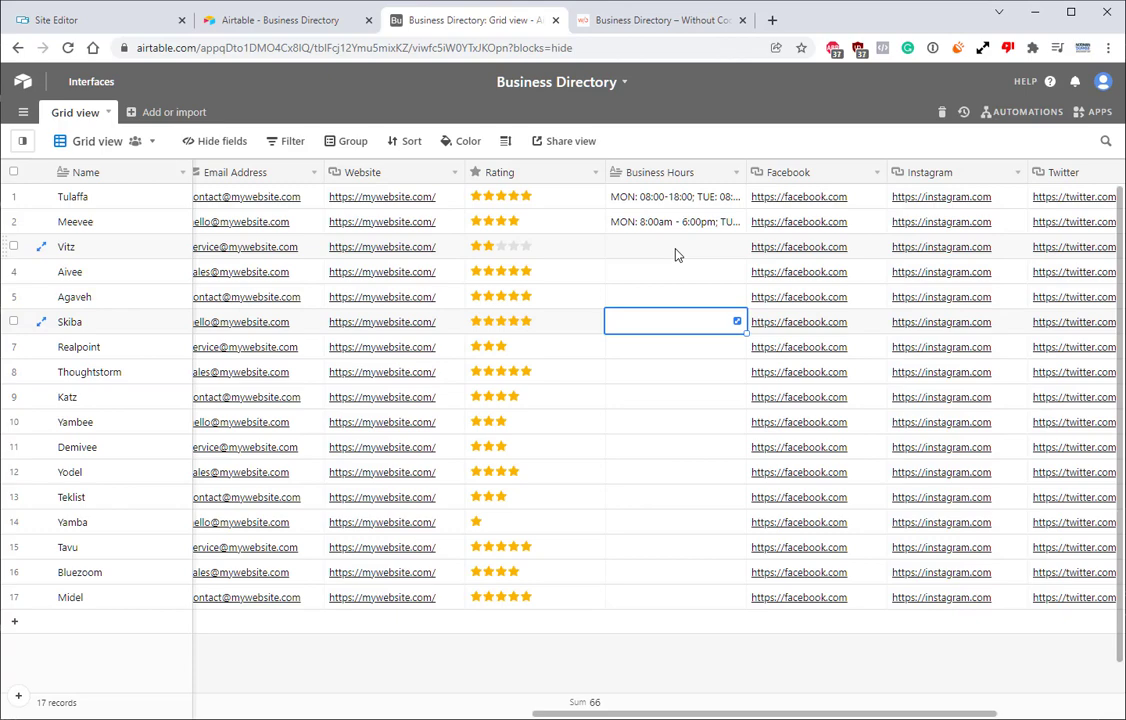
click(470, 20)
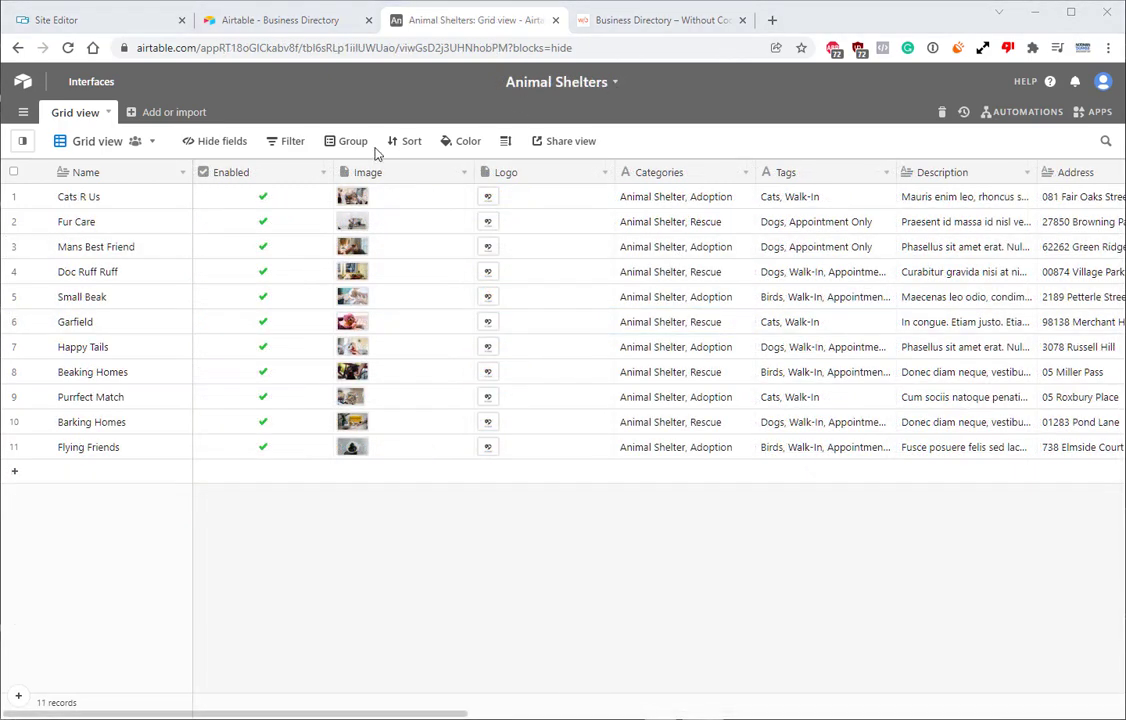
mouse_move(568, 474)
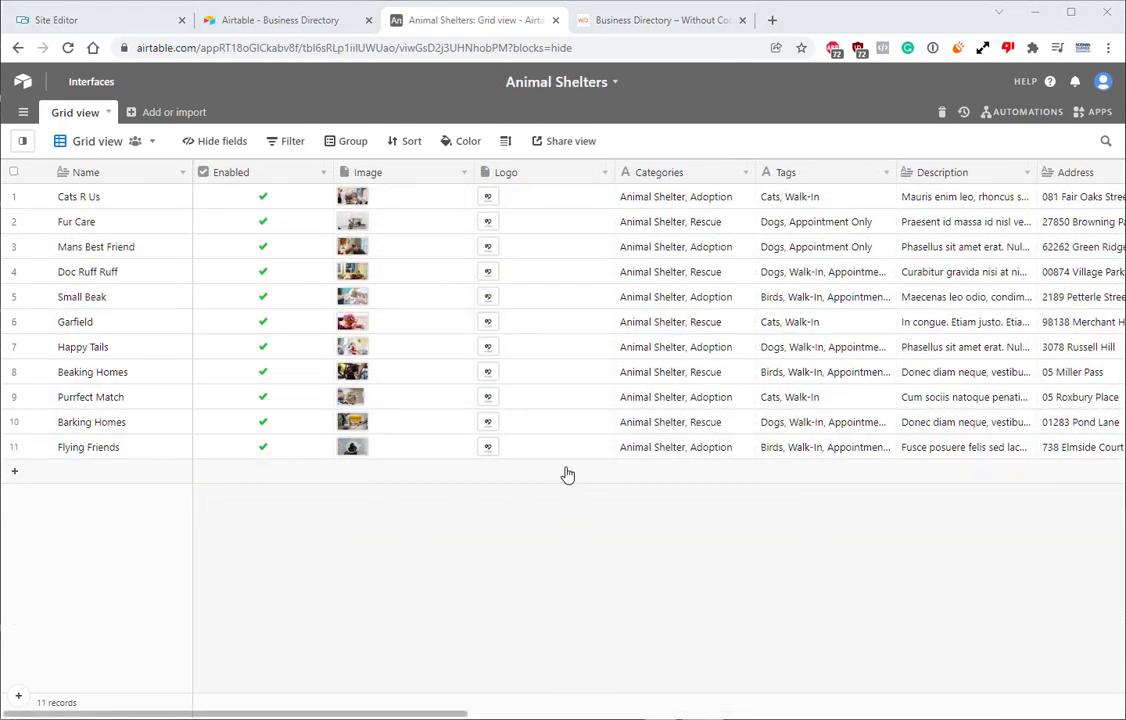